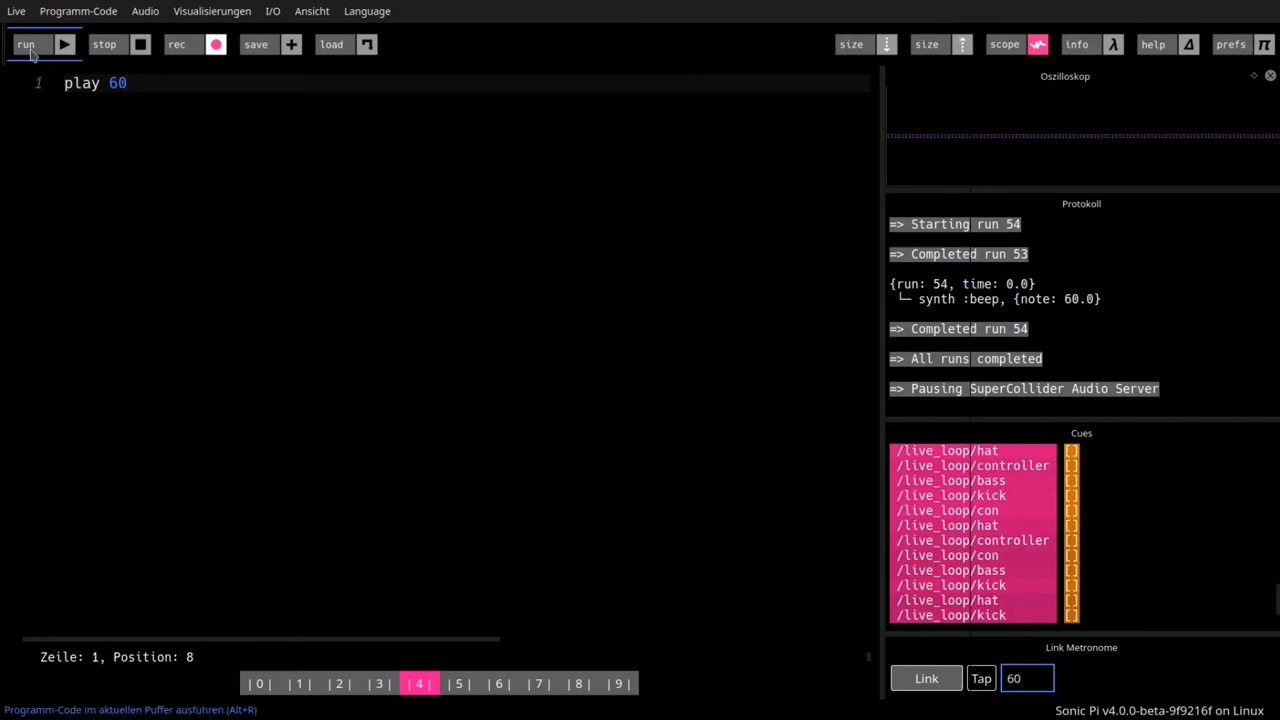
- Replay the one-line 'play 60' program, sounding note 60 on the beep synth
left_click(40, 44)
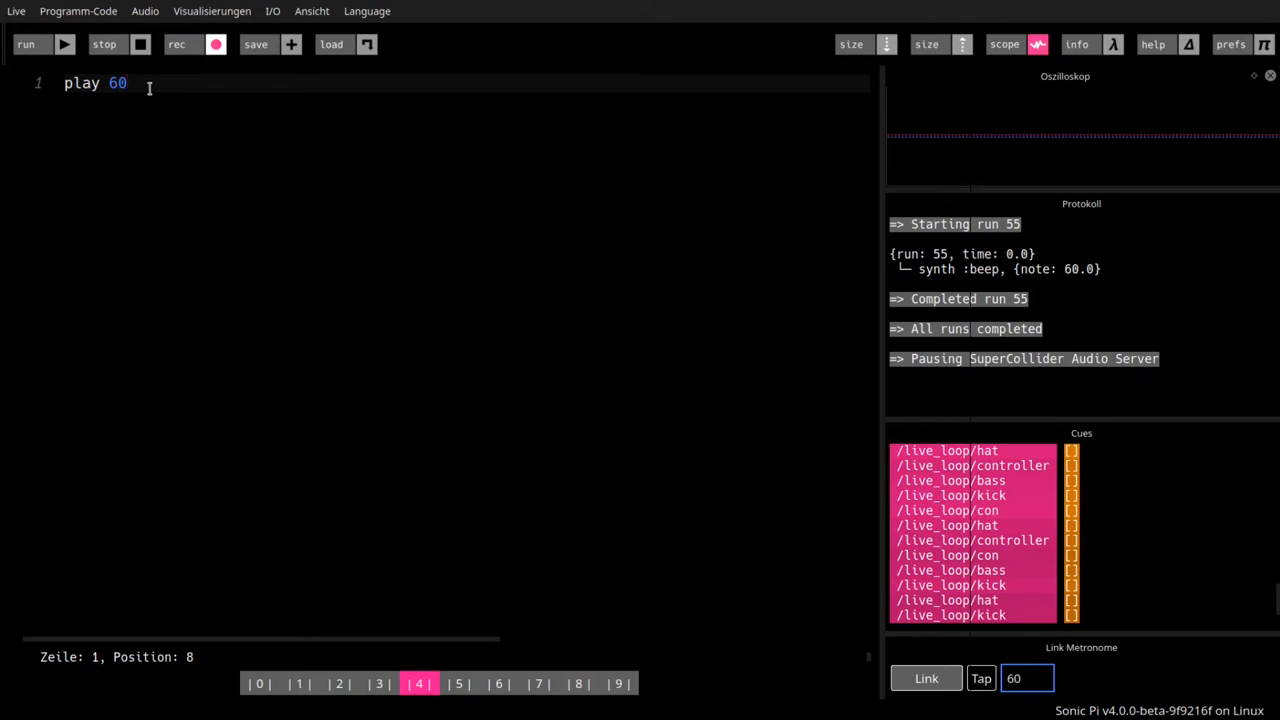
mouse_move(165, 114)
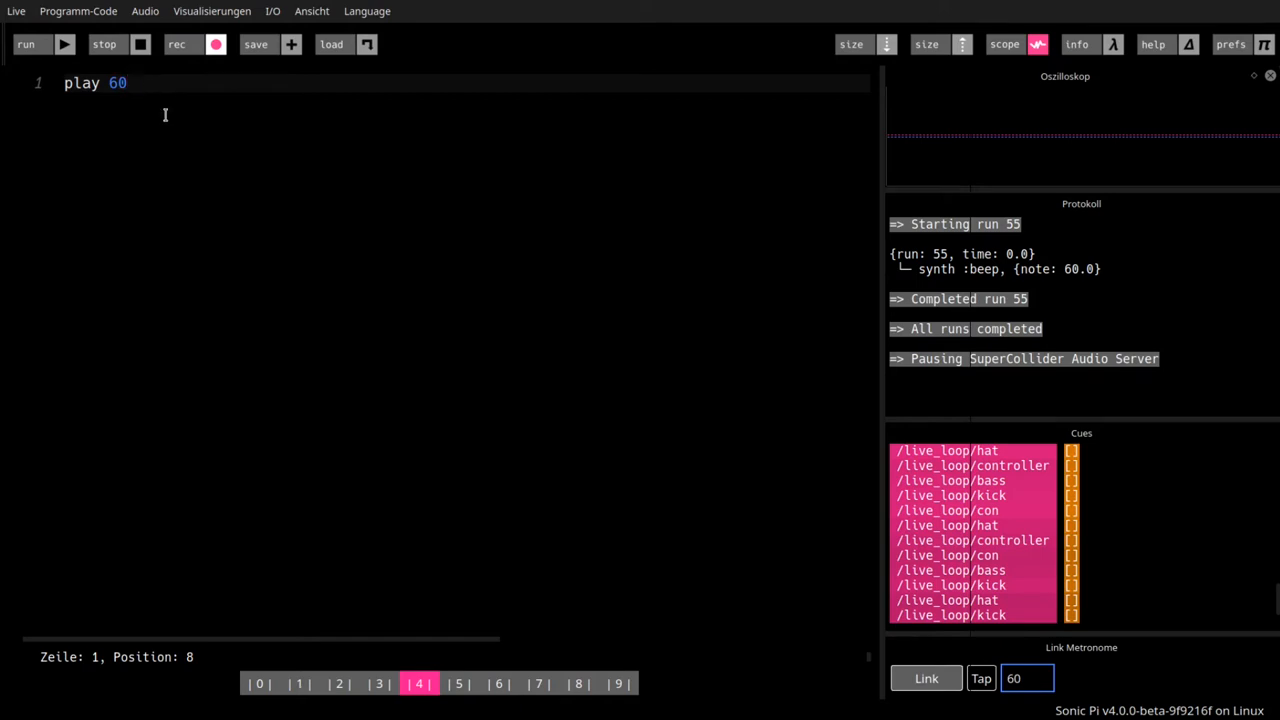
mouse_move(243, 233)
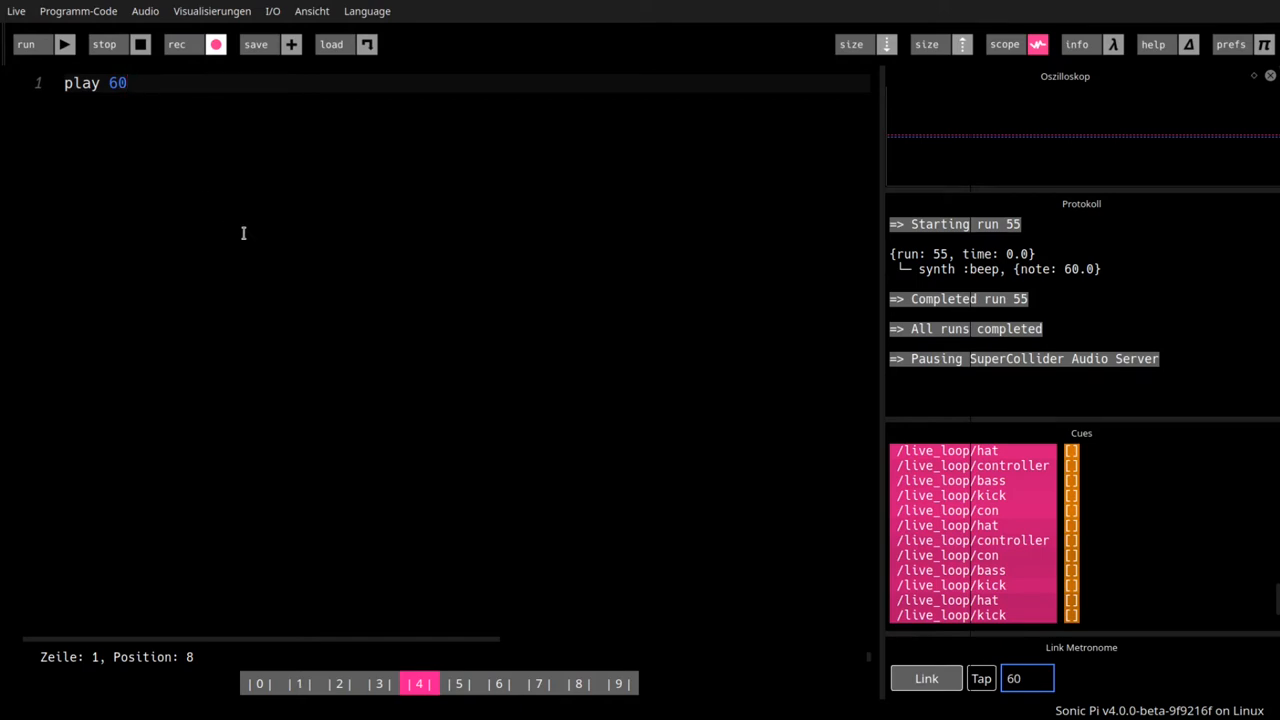
mouse_move(294, 235)
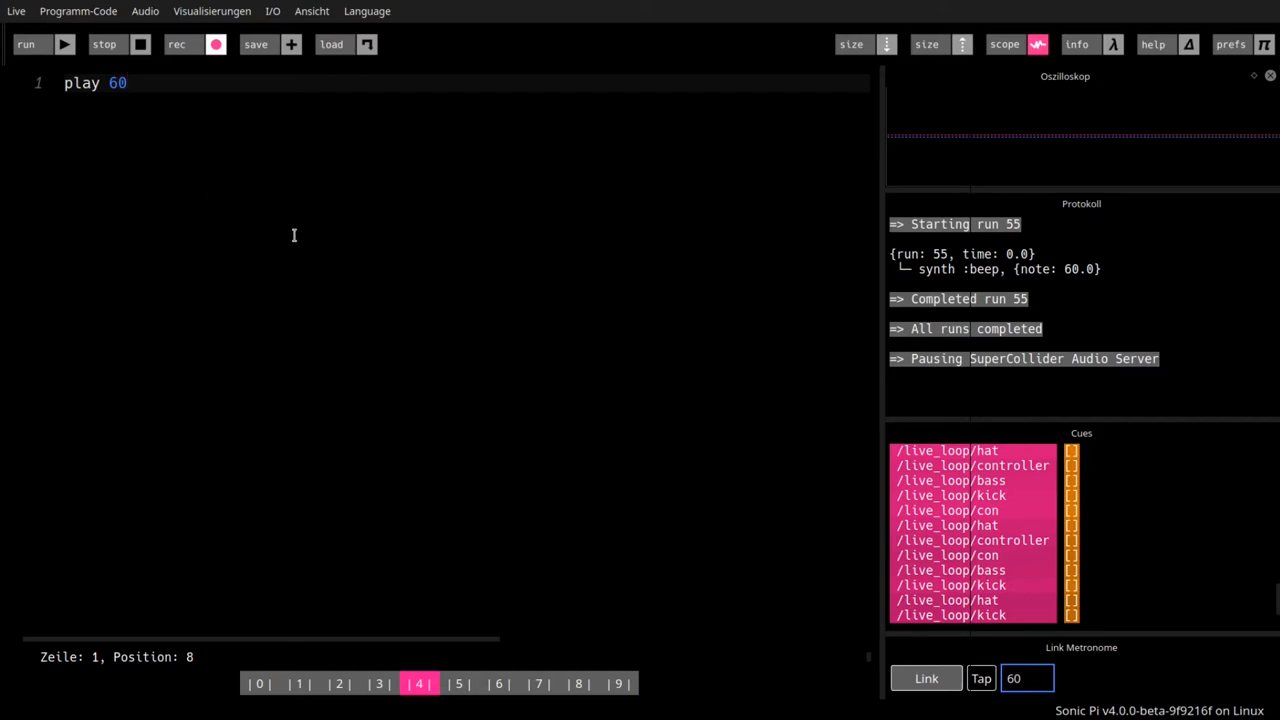
mouse_move(319, 256)
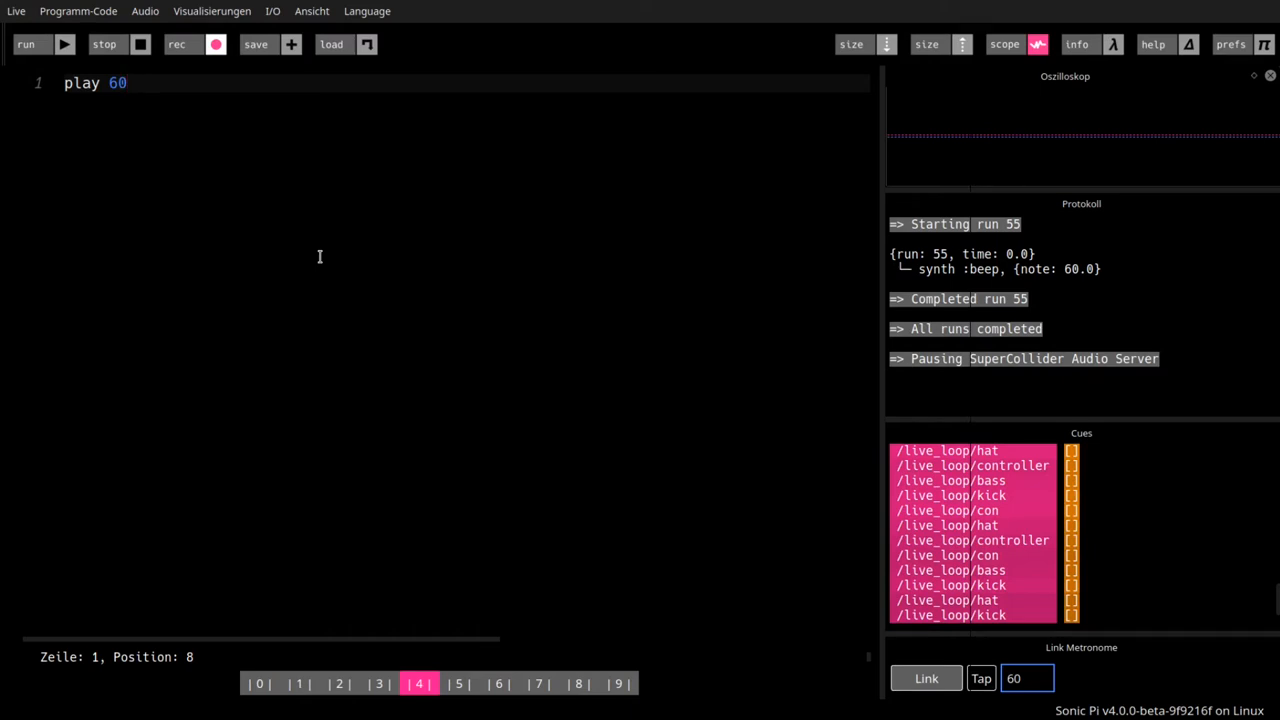
- Play the note names :c4, :c5 and :c3 in turn, then restore 'play 60'
key("BackSpace")
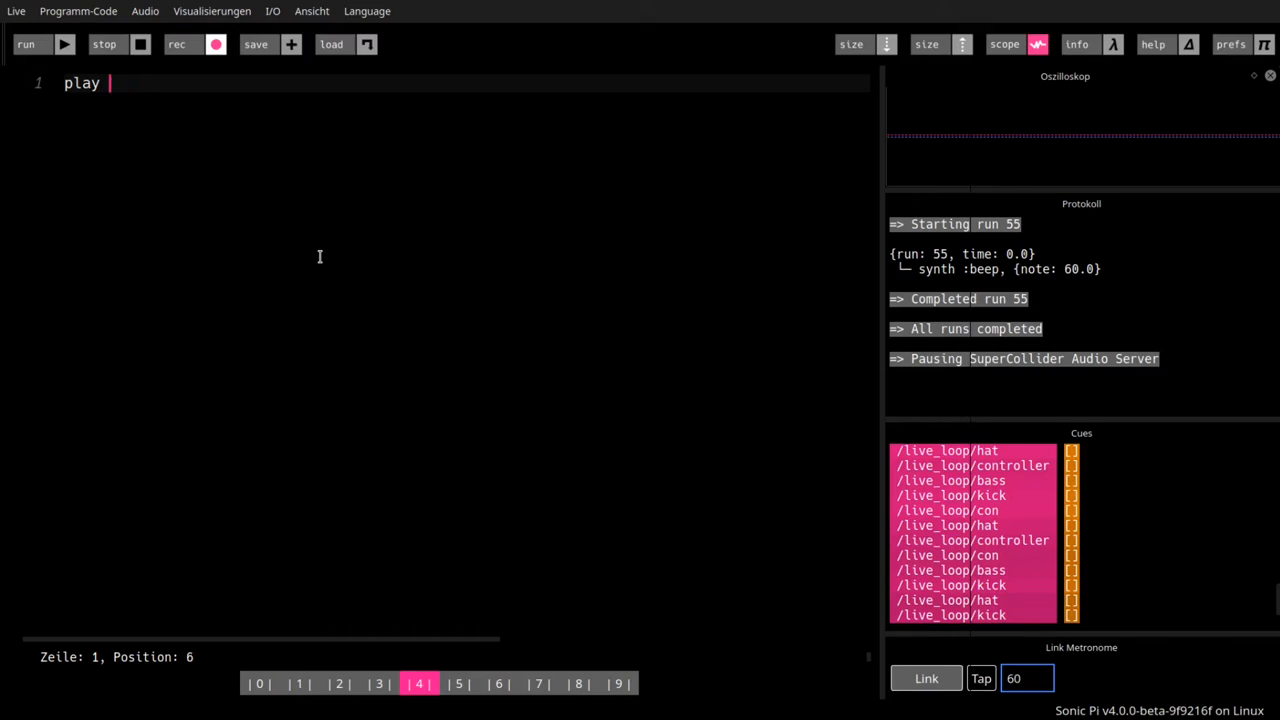
type(":c")
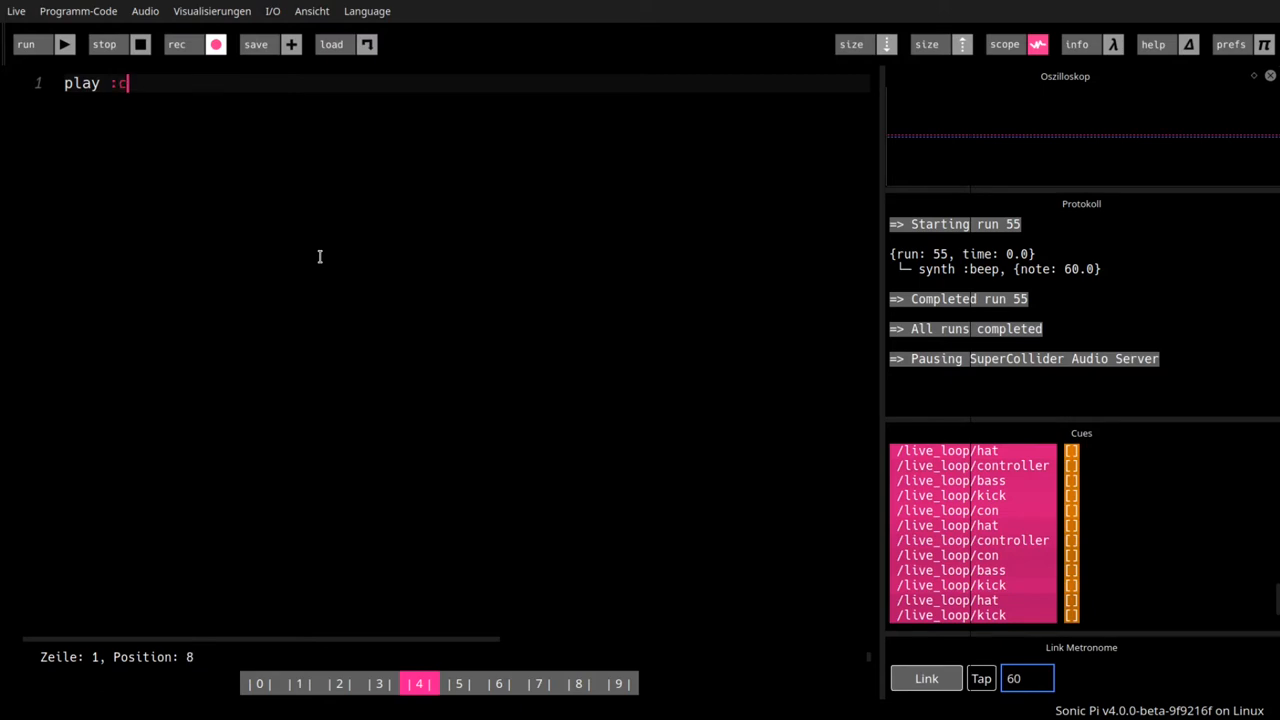
type("4")
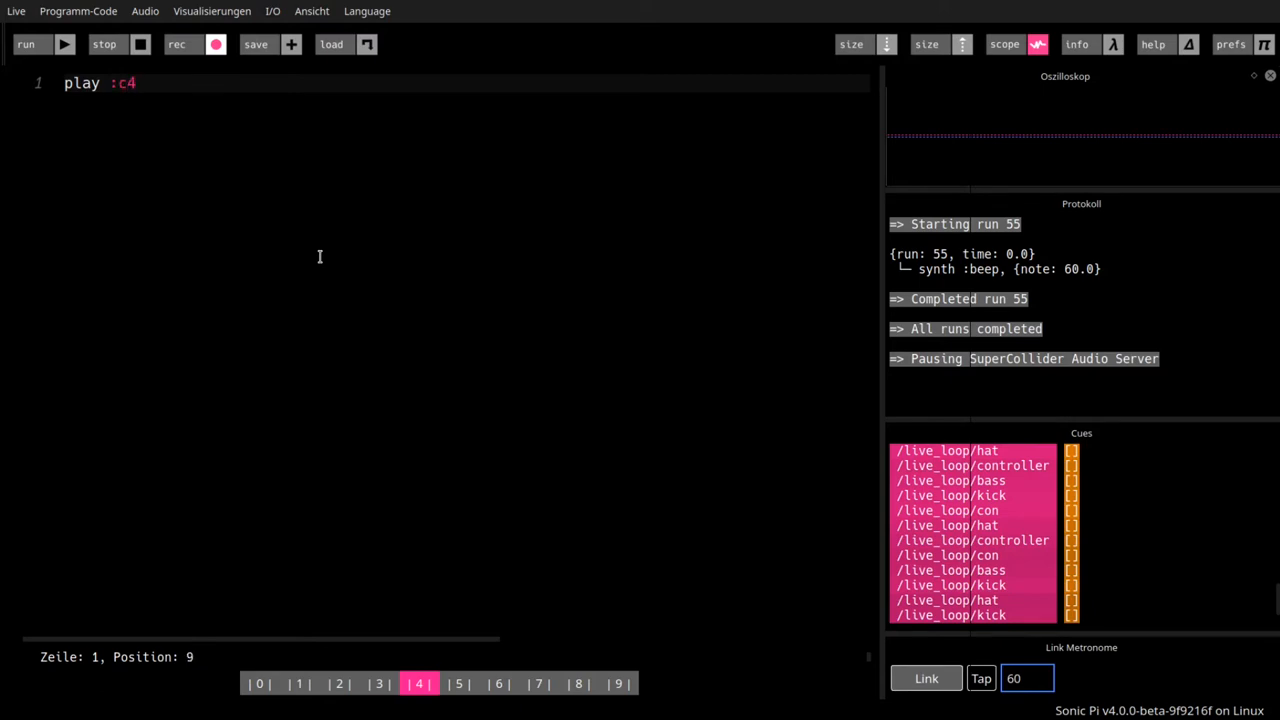
left_click(44, 44)
type("5")
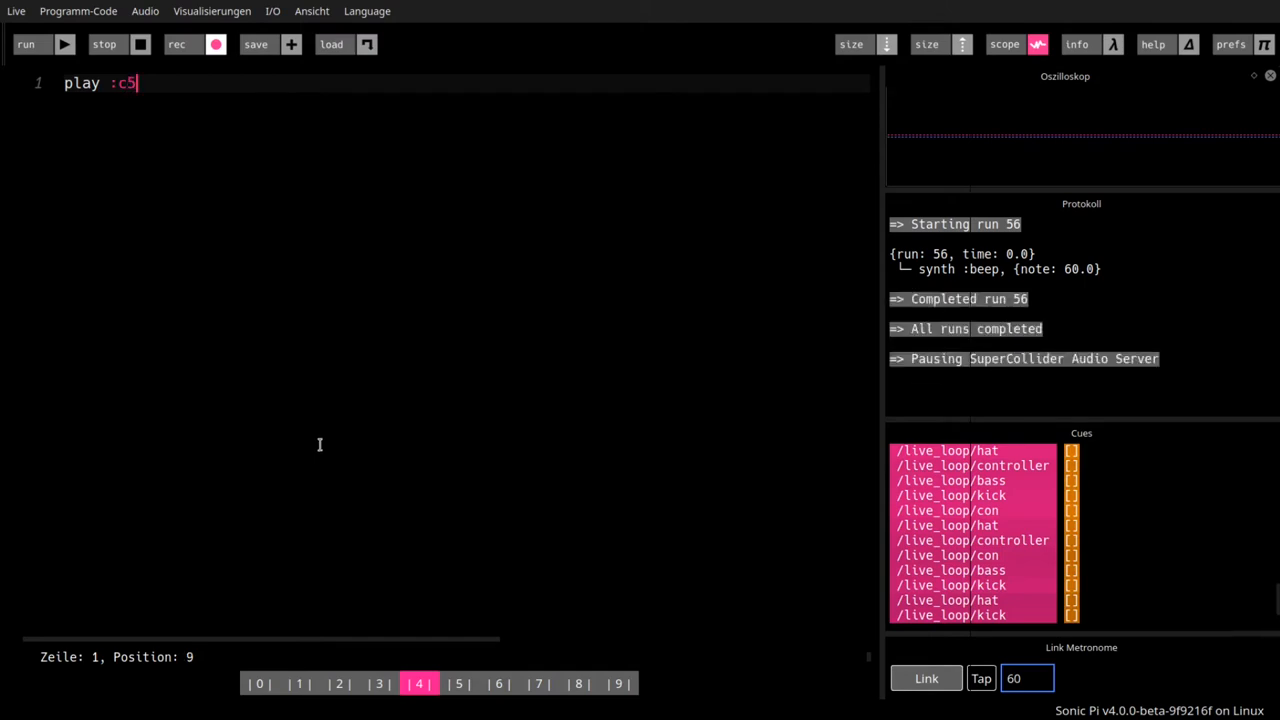
left_click(44, 44)
type("3")
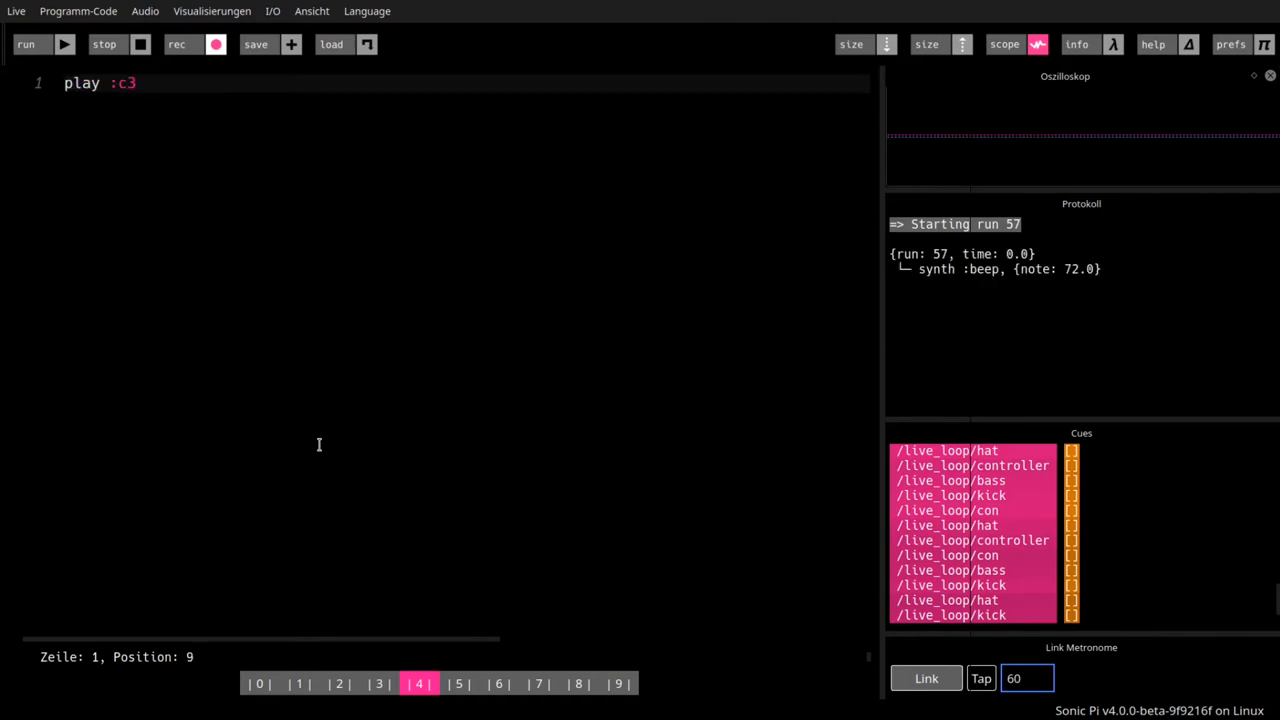
left_click(40, 44)
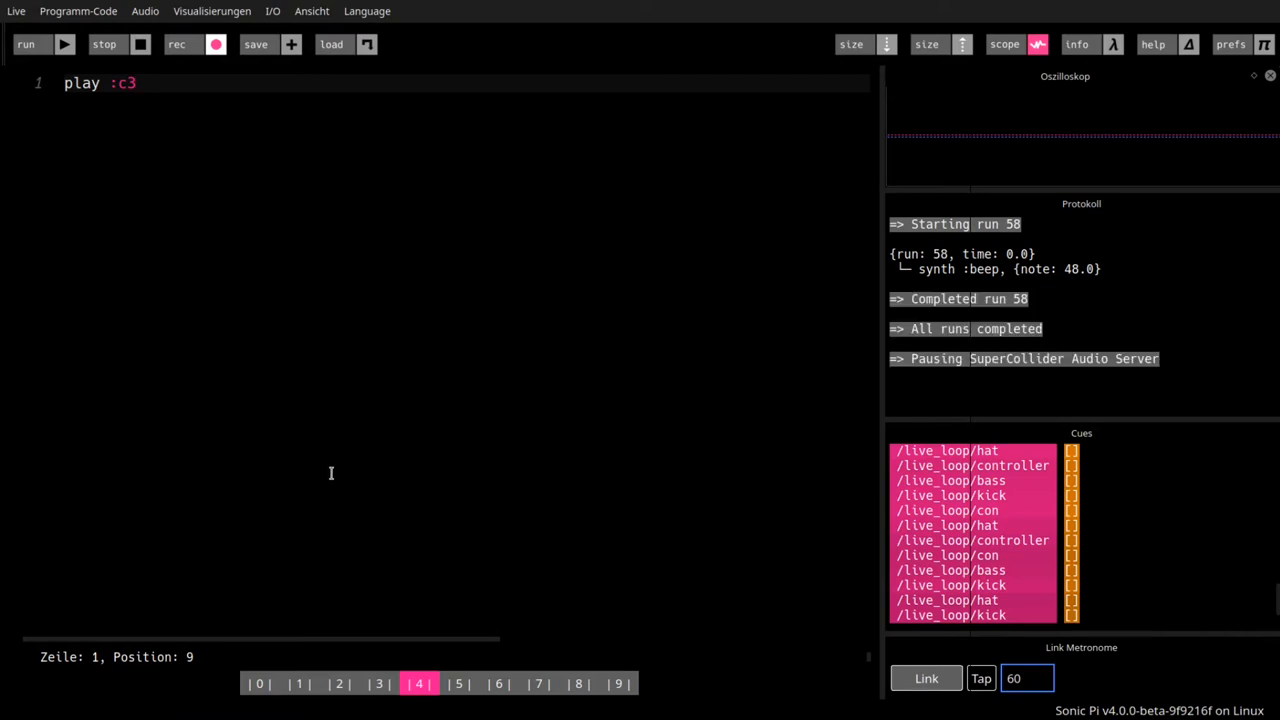
key("BackSpace")
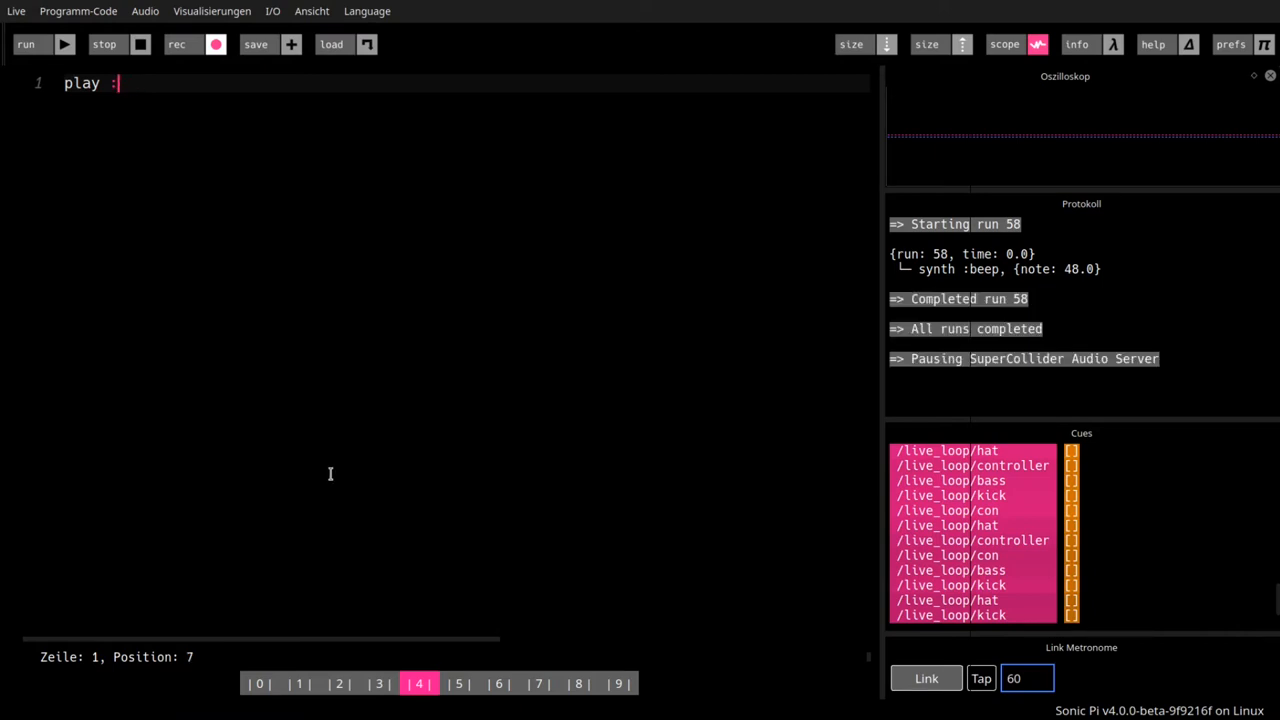
type("60")
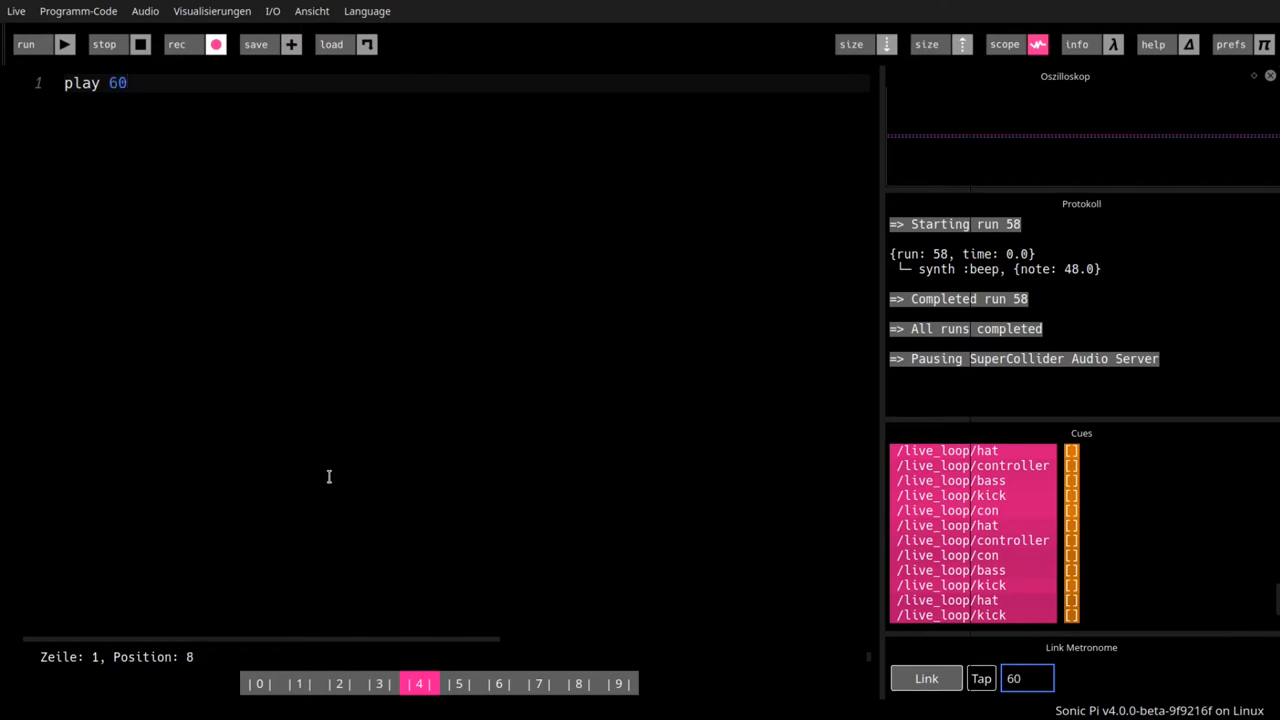
- Replay 'play 60' once more, completing run 59 on note 60
left_click(48, 44)
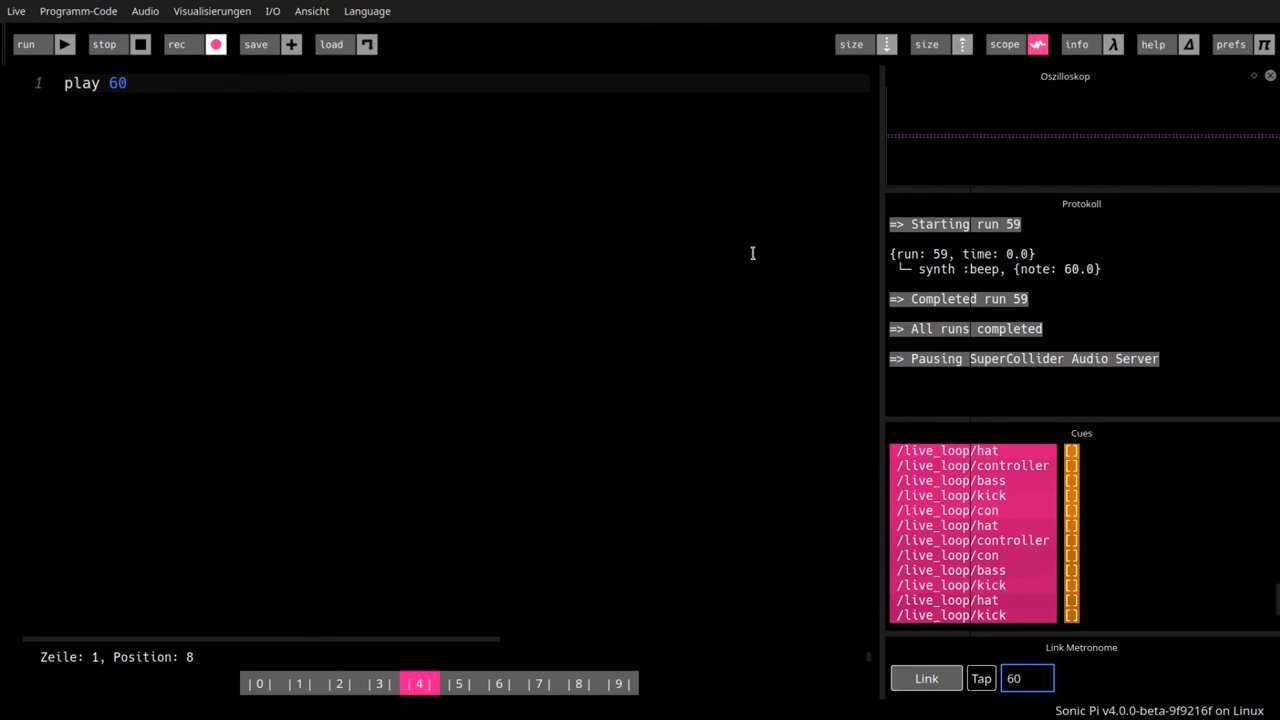
- Play 'play 60' twice more, completing runs 60 and 61
left_click(42, 44)
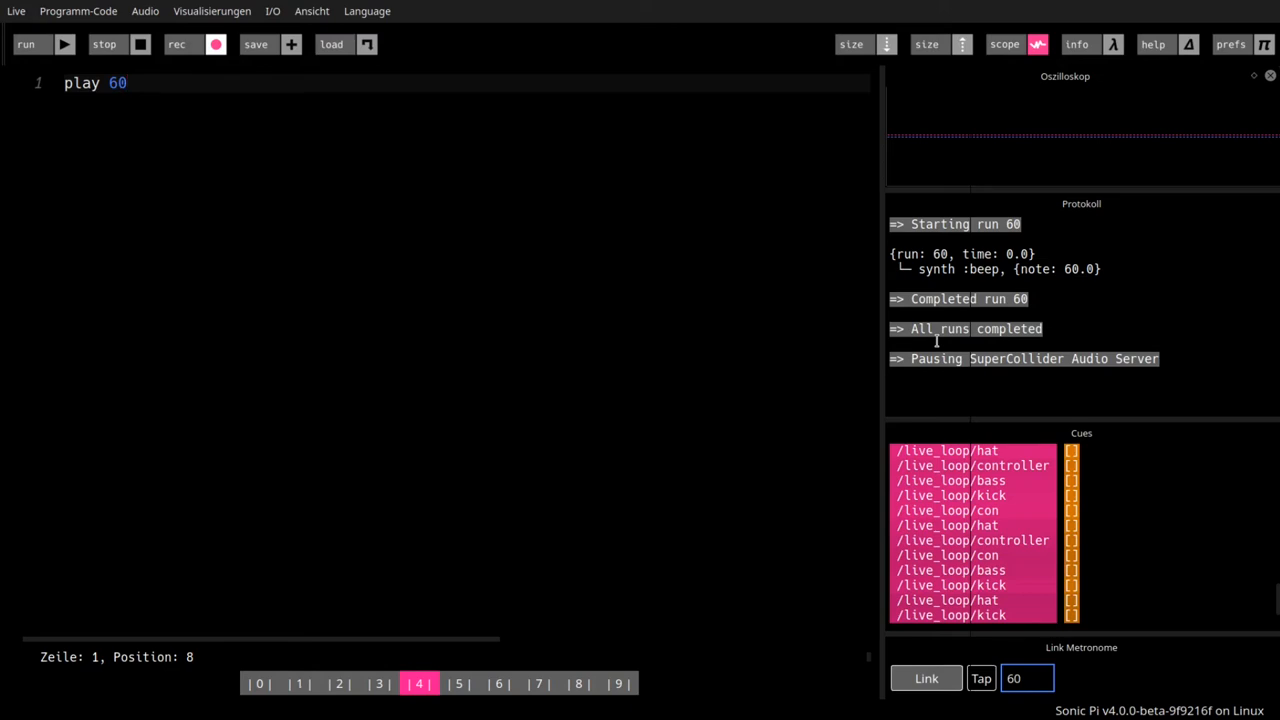
mouse_move(771, 338)
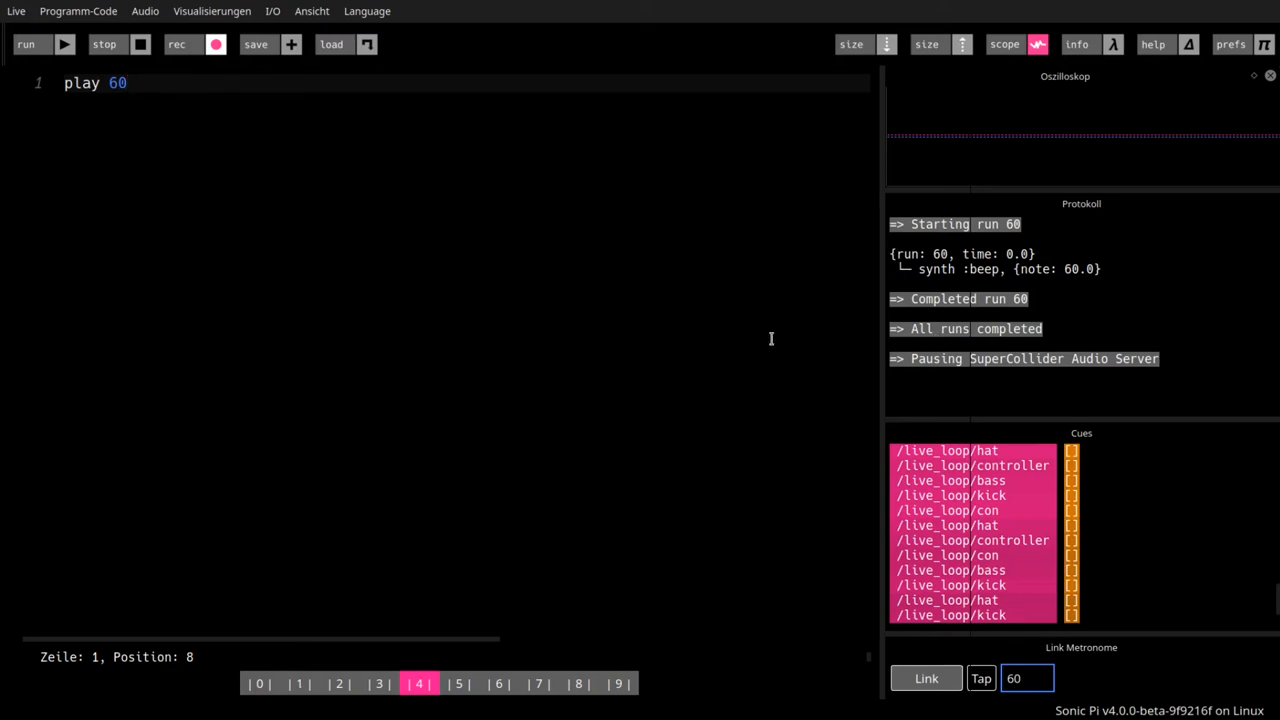
left_click(42, 44)
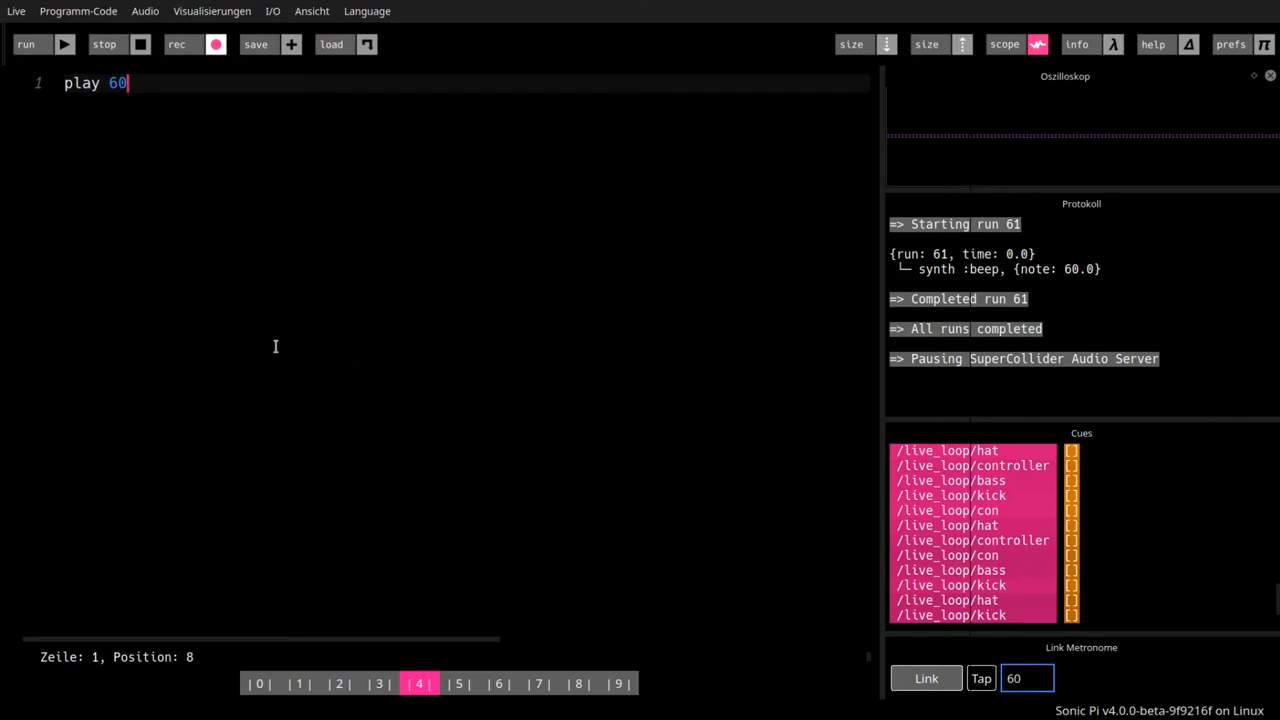
mouse_move(358, 393)
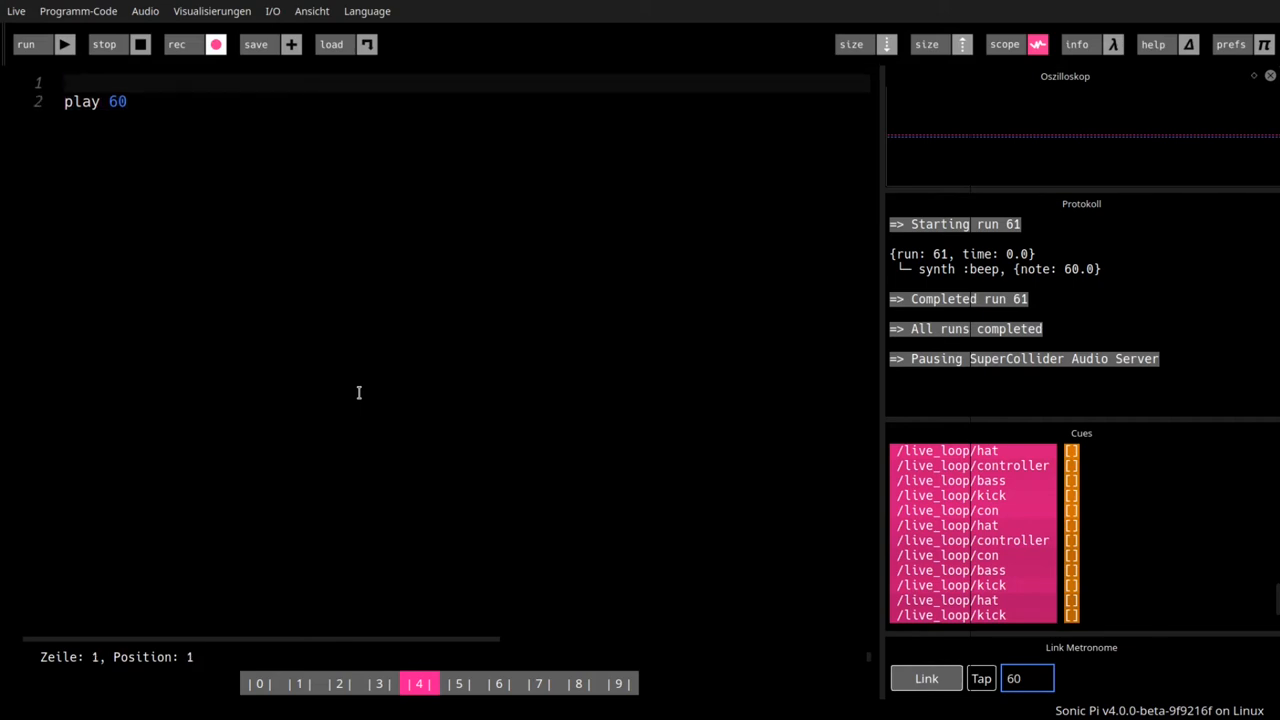
- Add 'use_synth :pulse' above 'play 60' and play it twice (runs 62 and 63)
type("u")
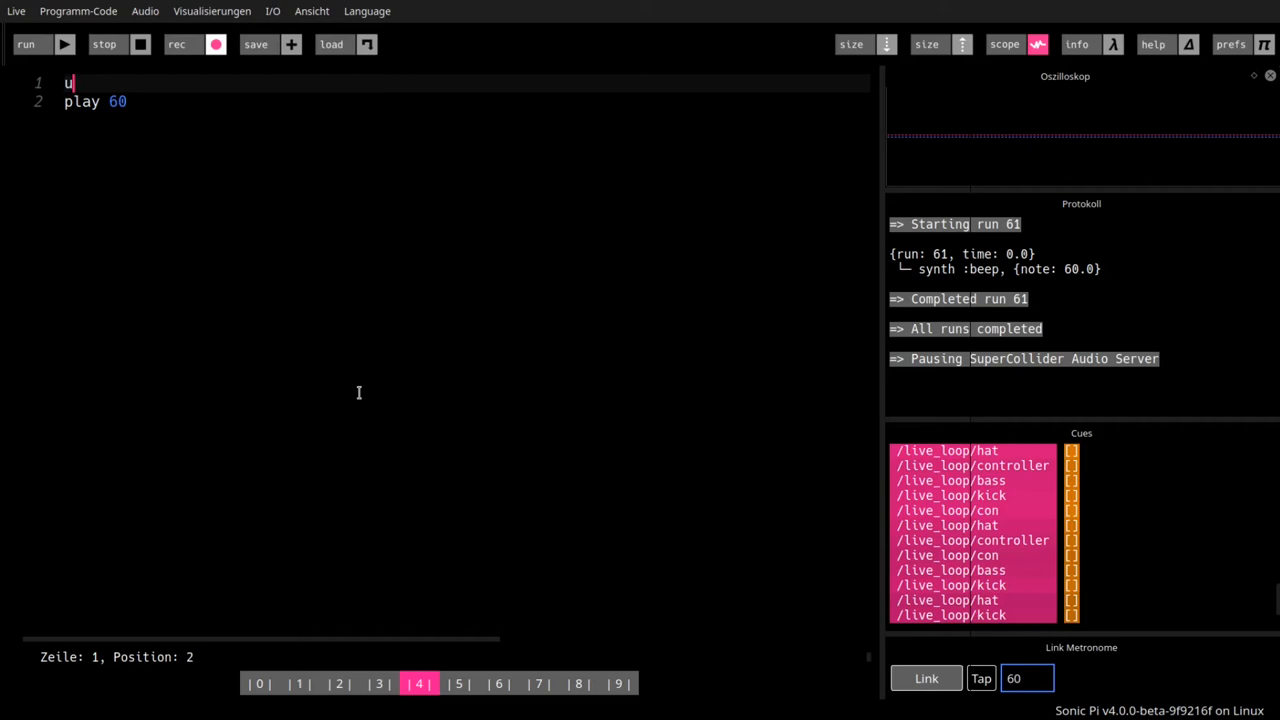
type("se_synth")
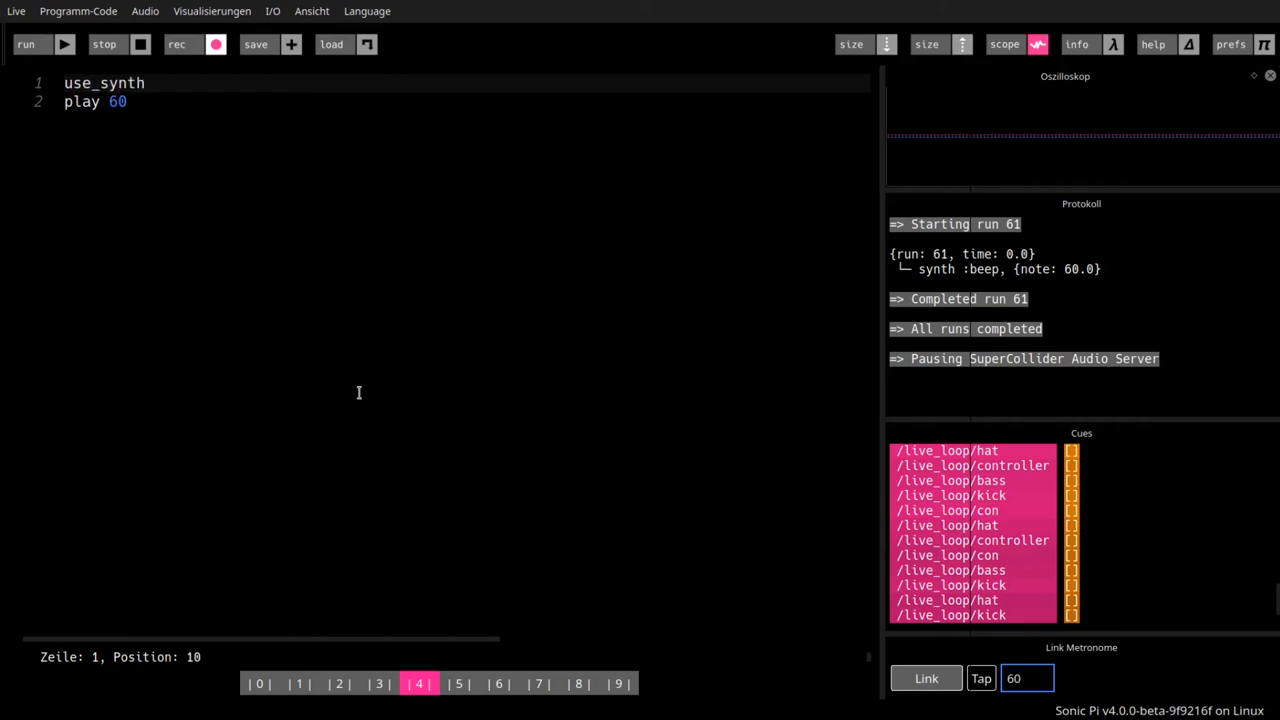
type(":pul")
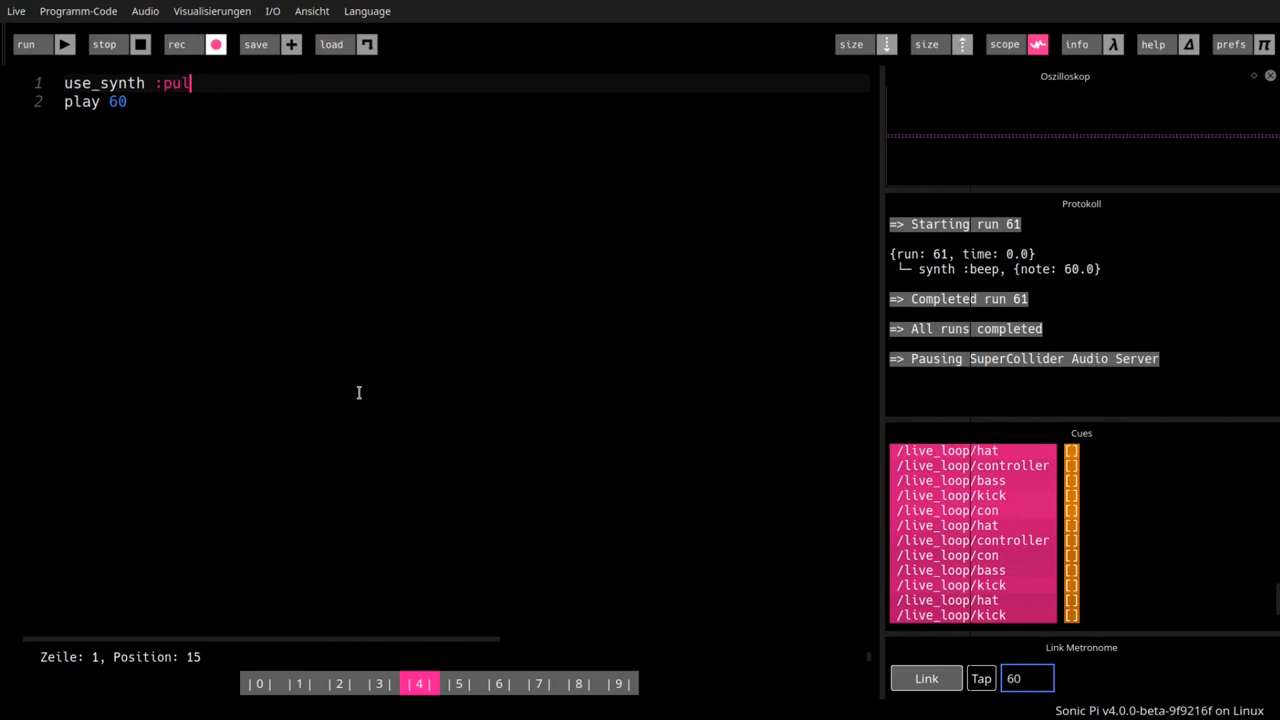
type("se")
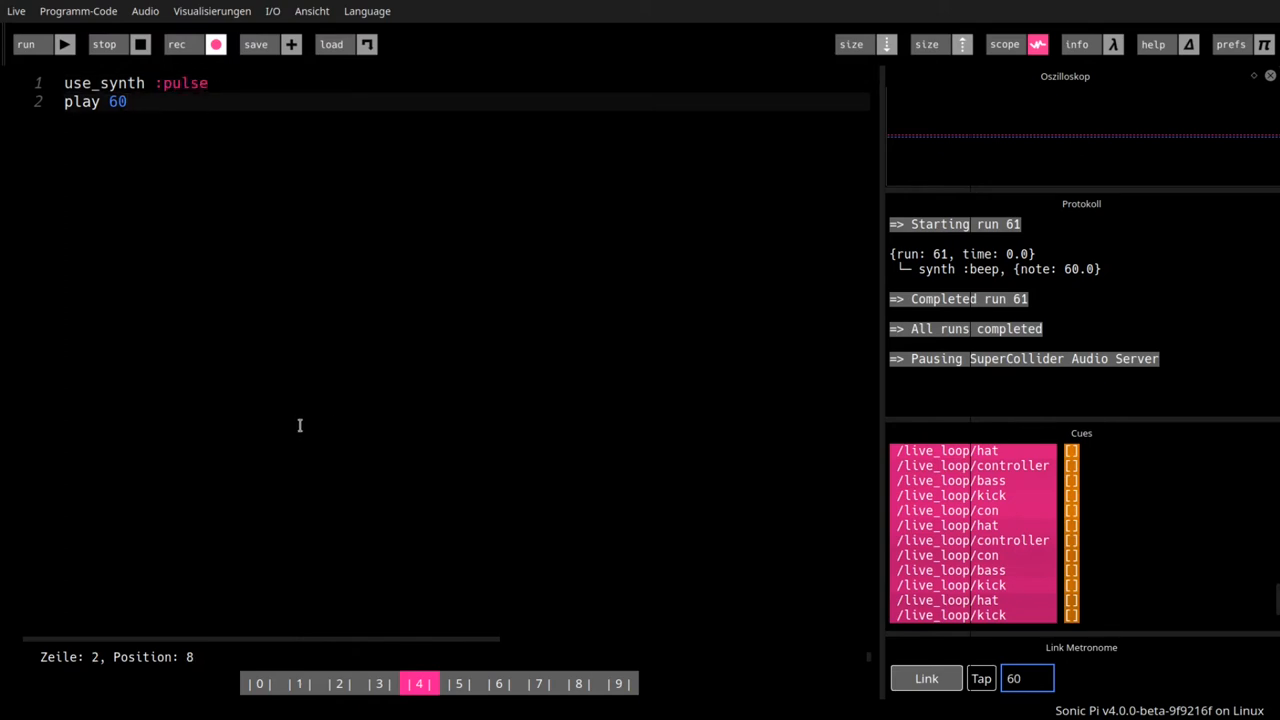
left_click(46, 44)
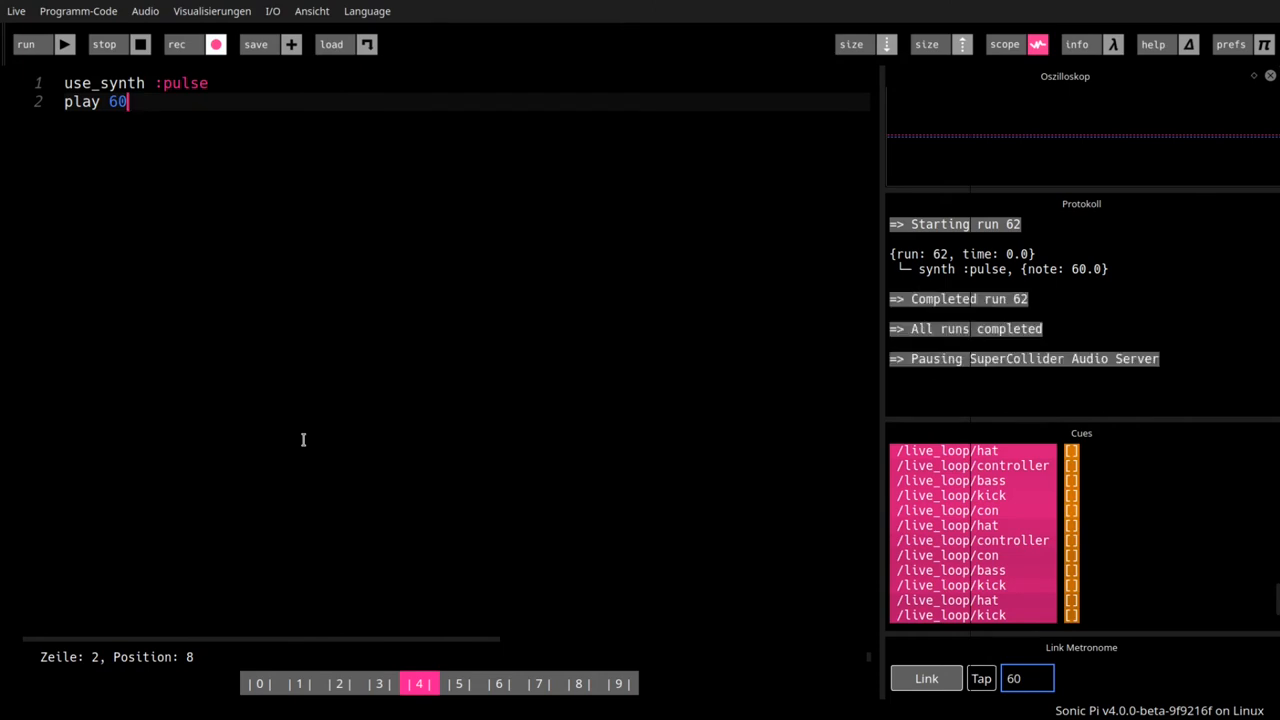
mouse_move(1010, 133)
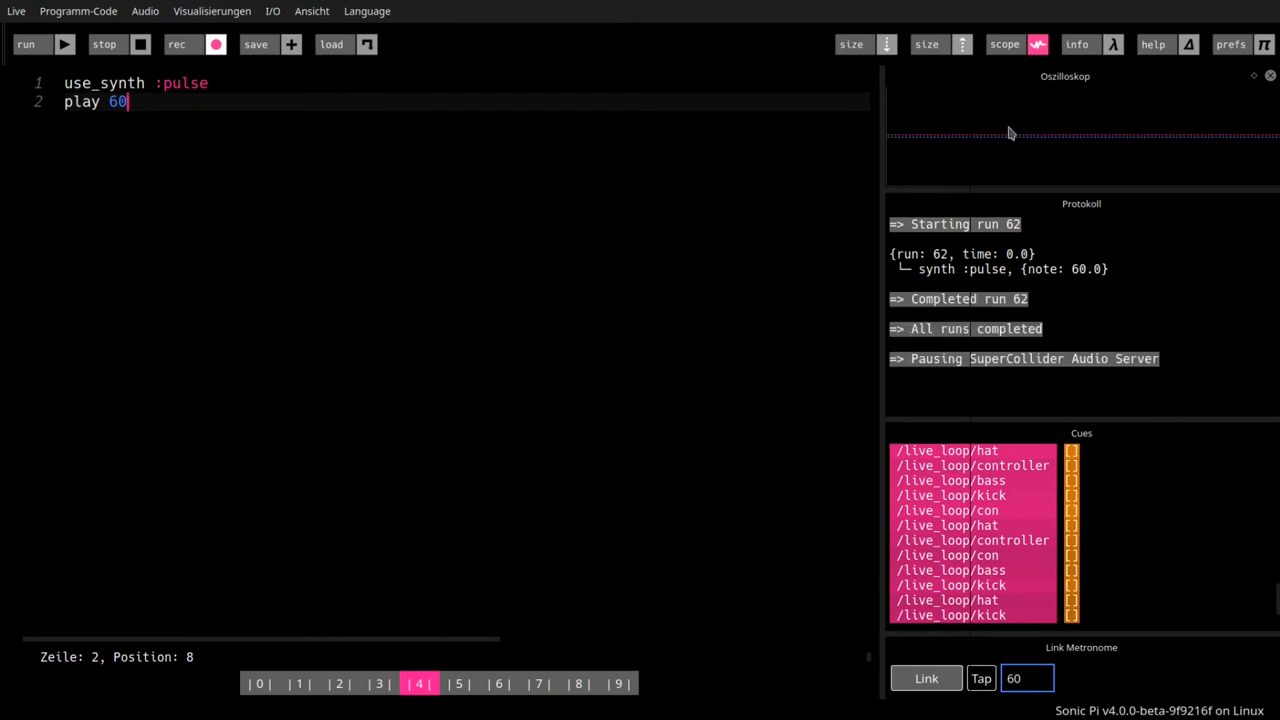
mouse_move(1072, 80)
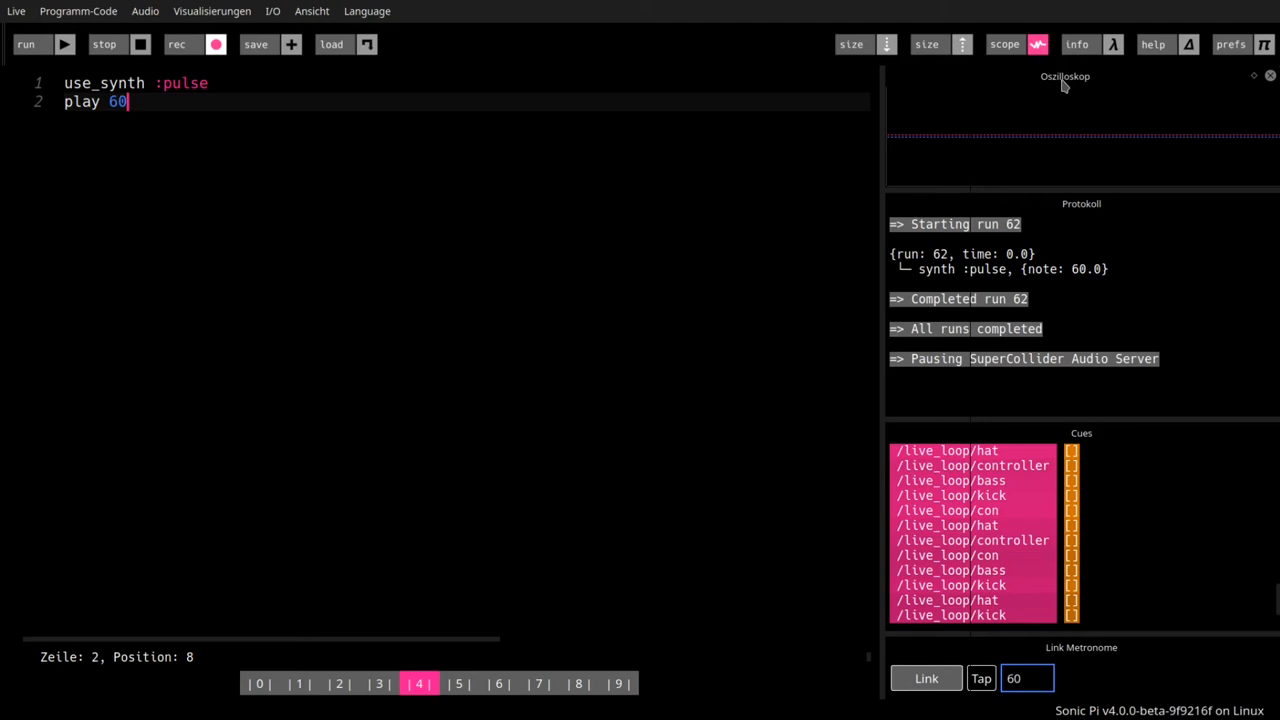
mouse_move(1063, 114)
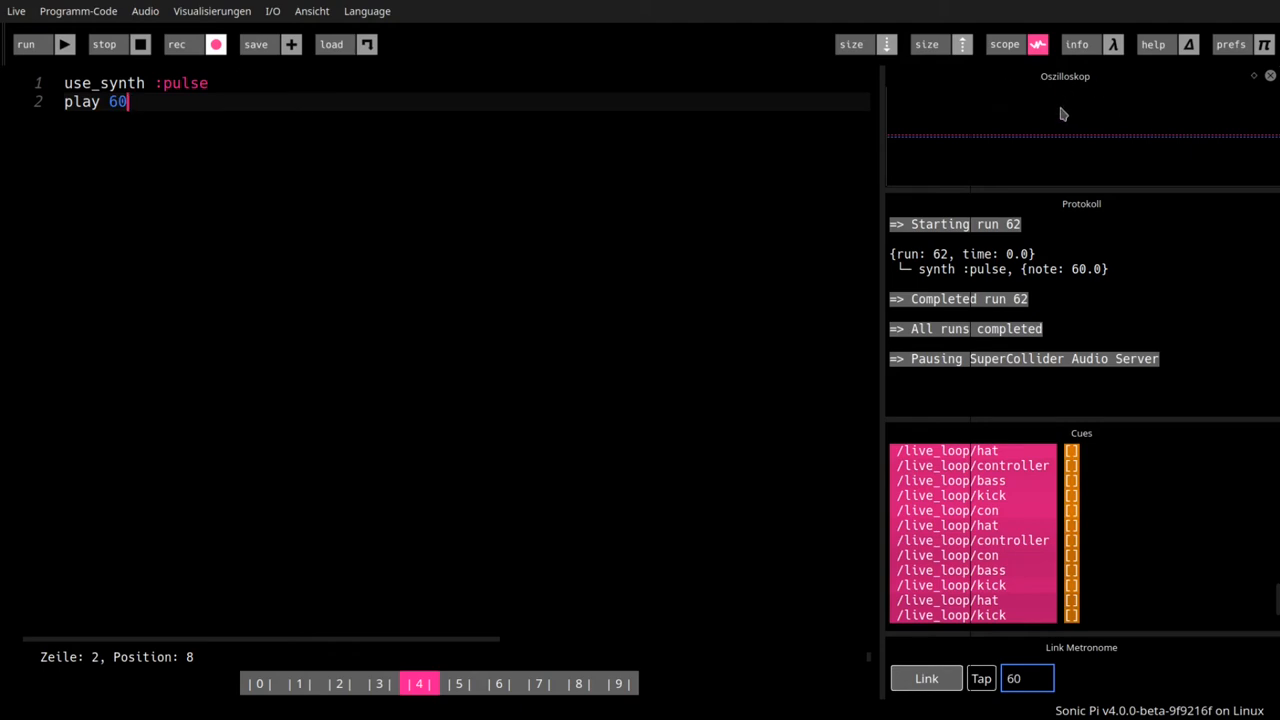
left_click(40, 44)
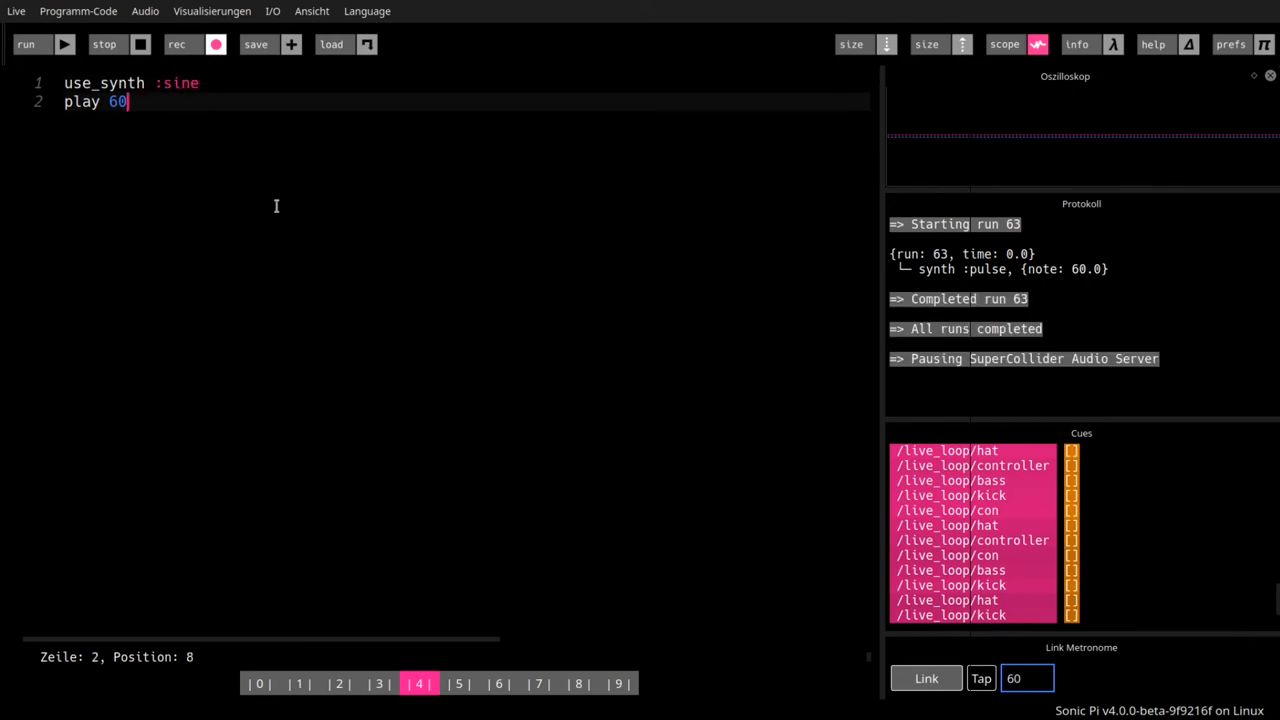
- Play the :sine version, then change the note to 70 and back to 60
left_click(40, 44)
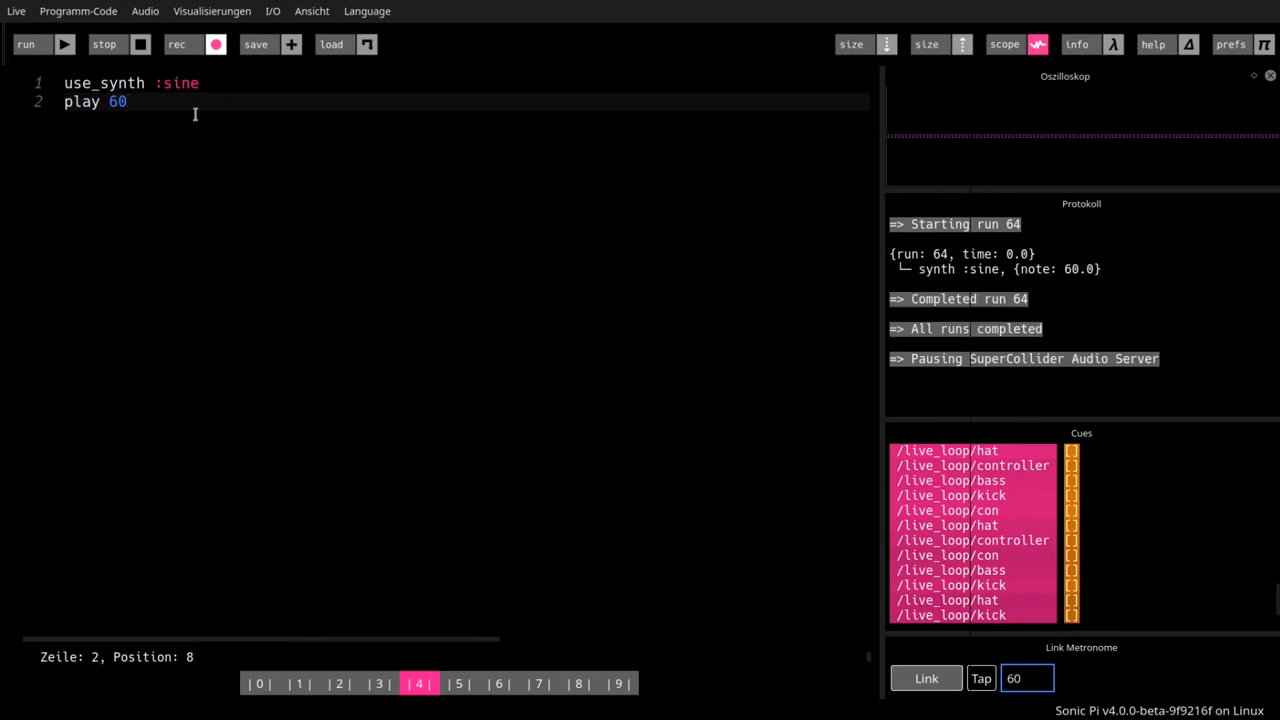
key("BackSpace")
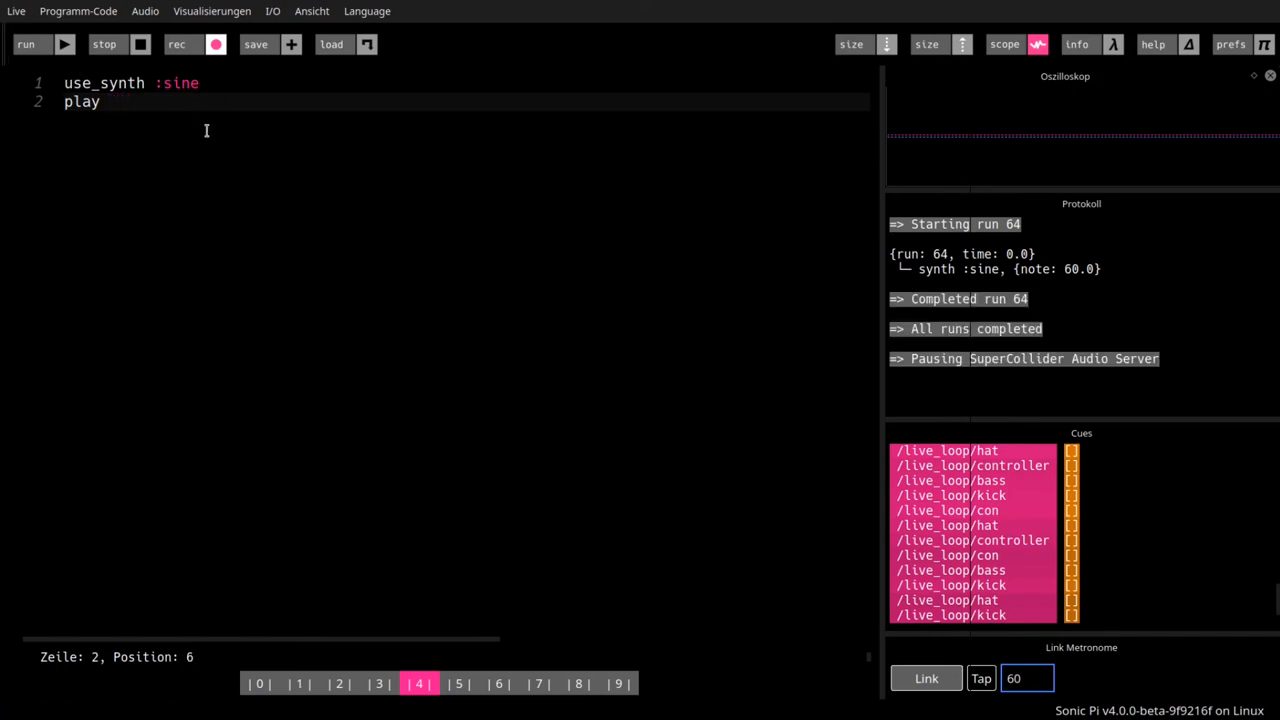
type("70")
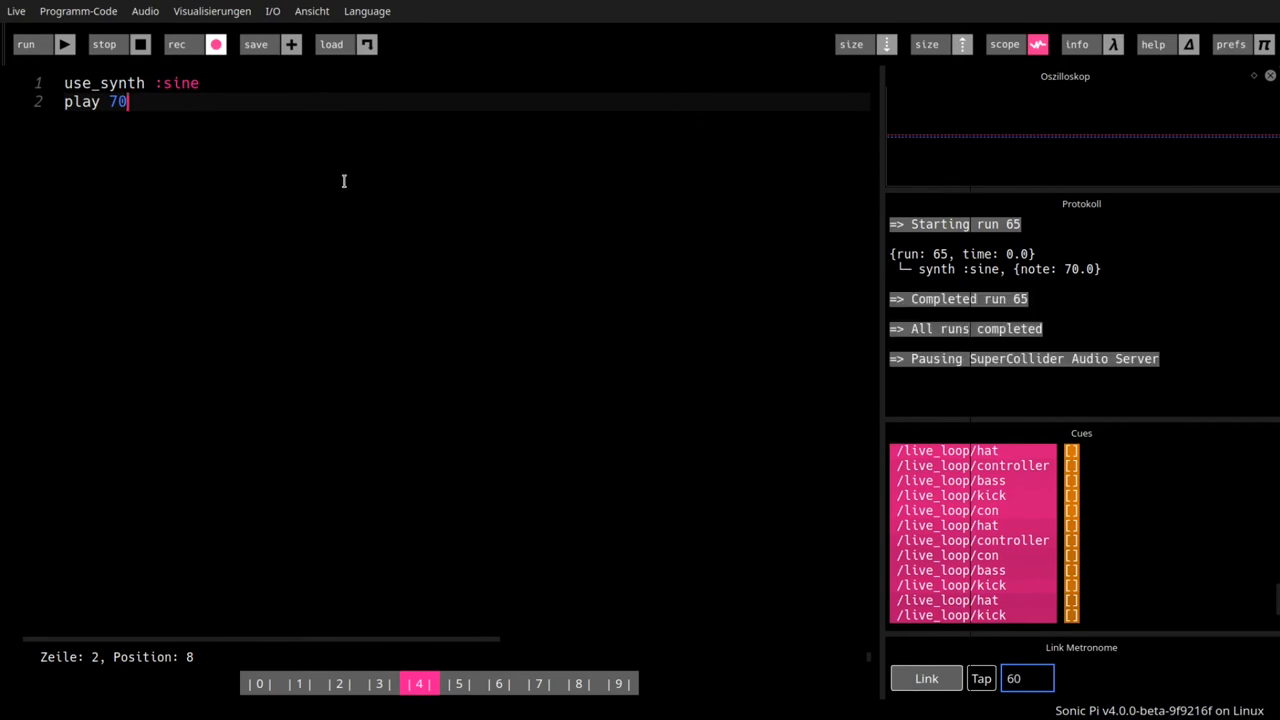
type("60")
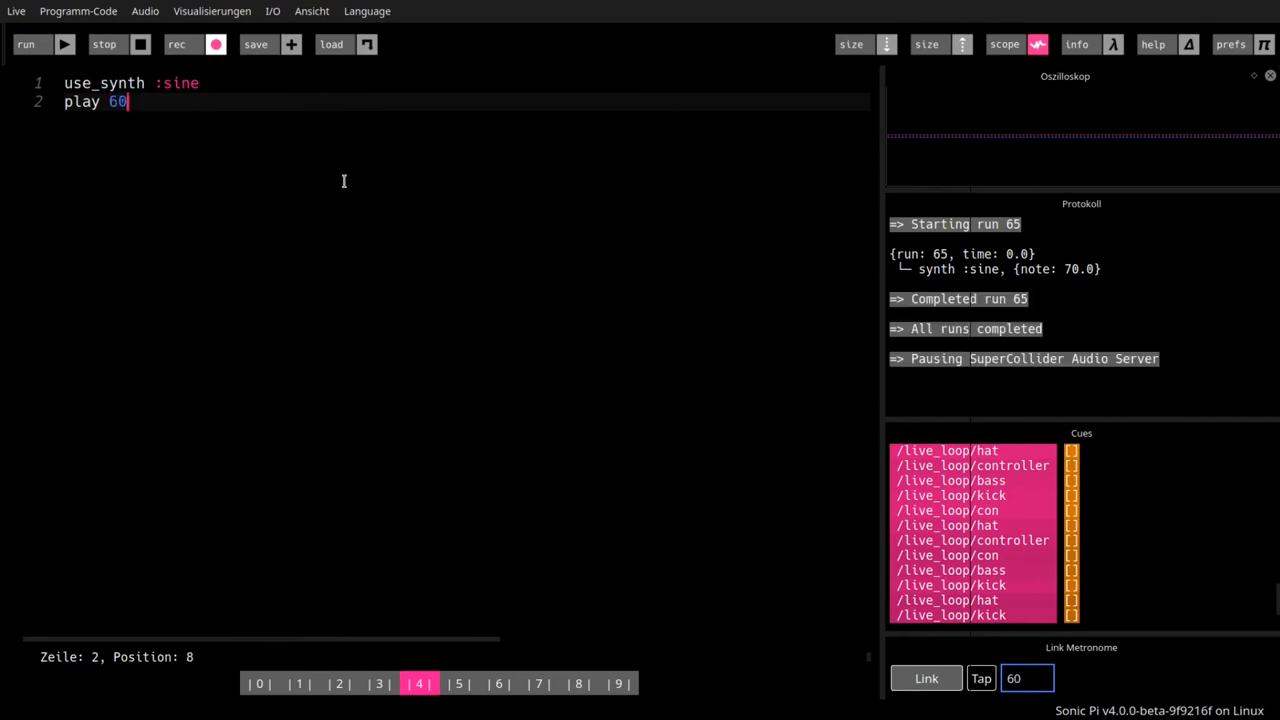
- Switch the synth to :saw and play it twice, then play the :tri version
left_click(40, 44)
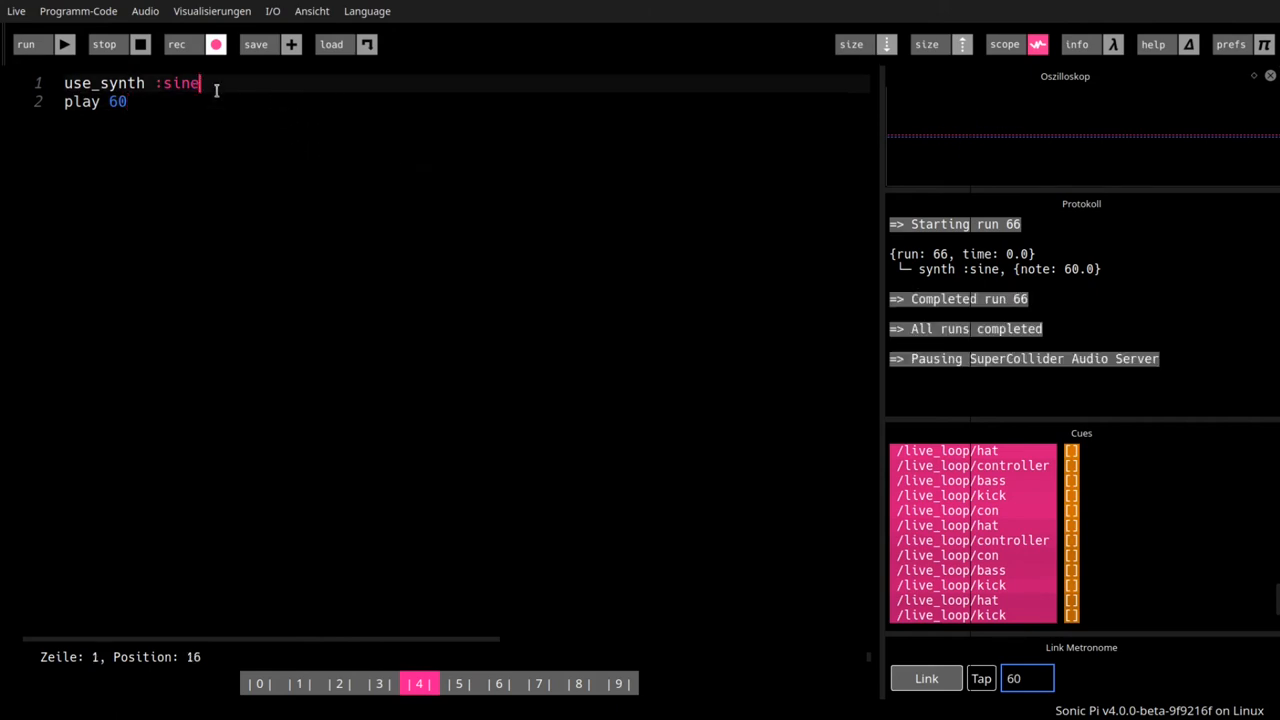
type("saw")
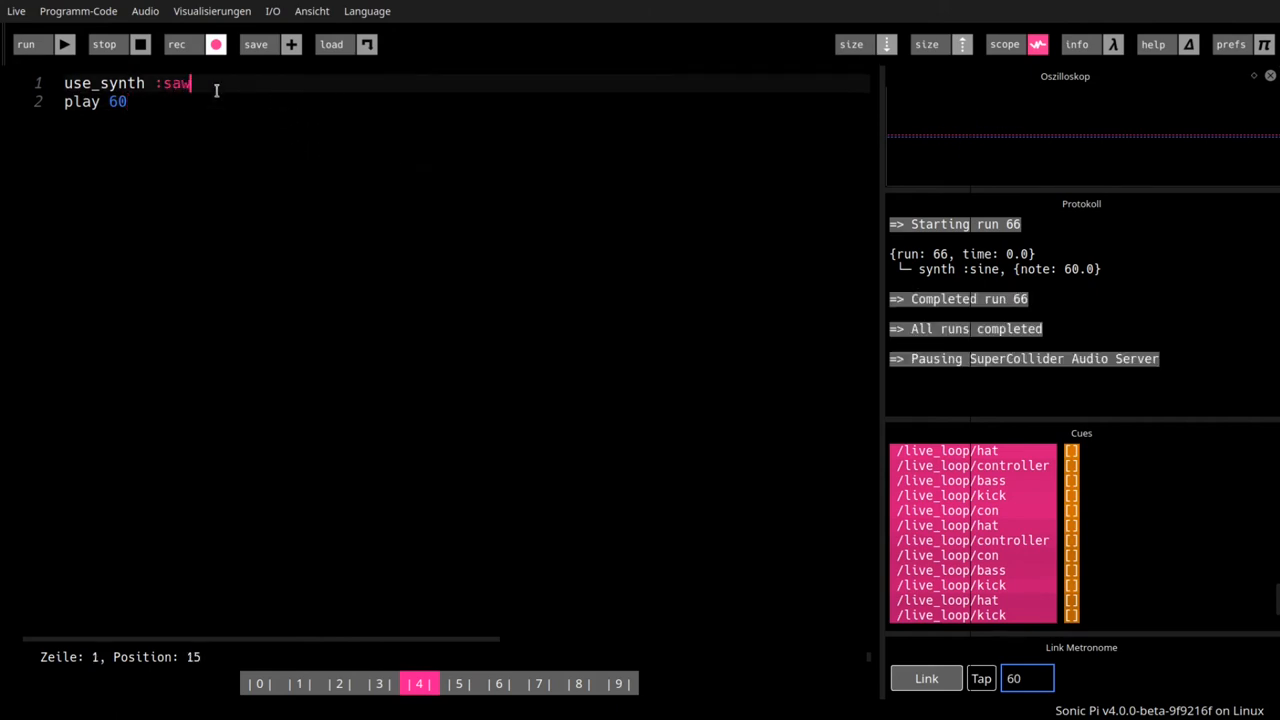
left_click(45, 45)
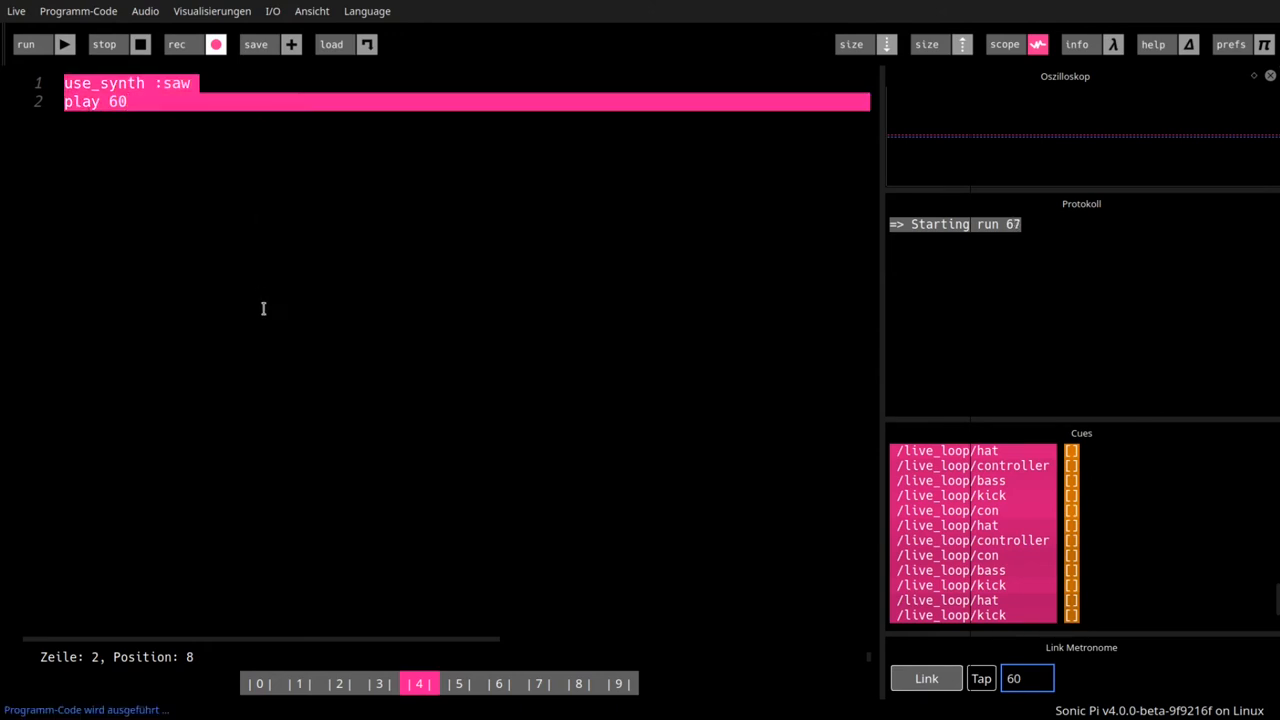
left_click(33, 44)
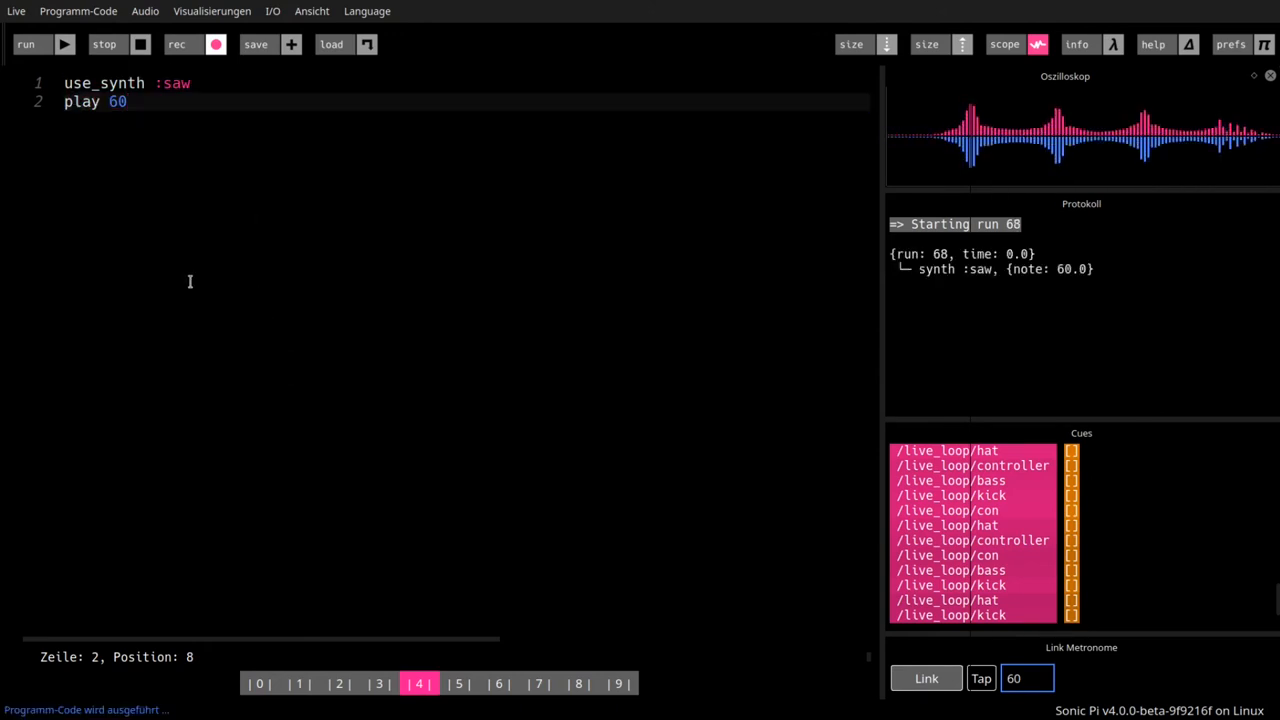
key("BackSpace")
type("tri")
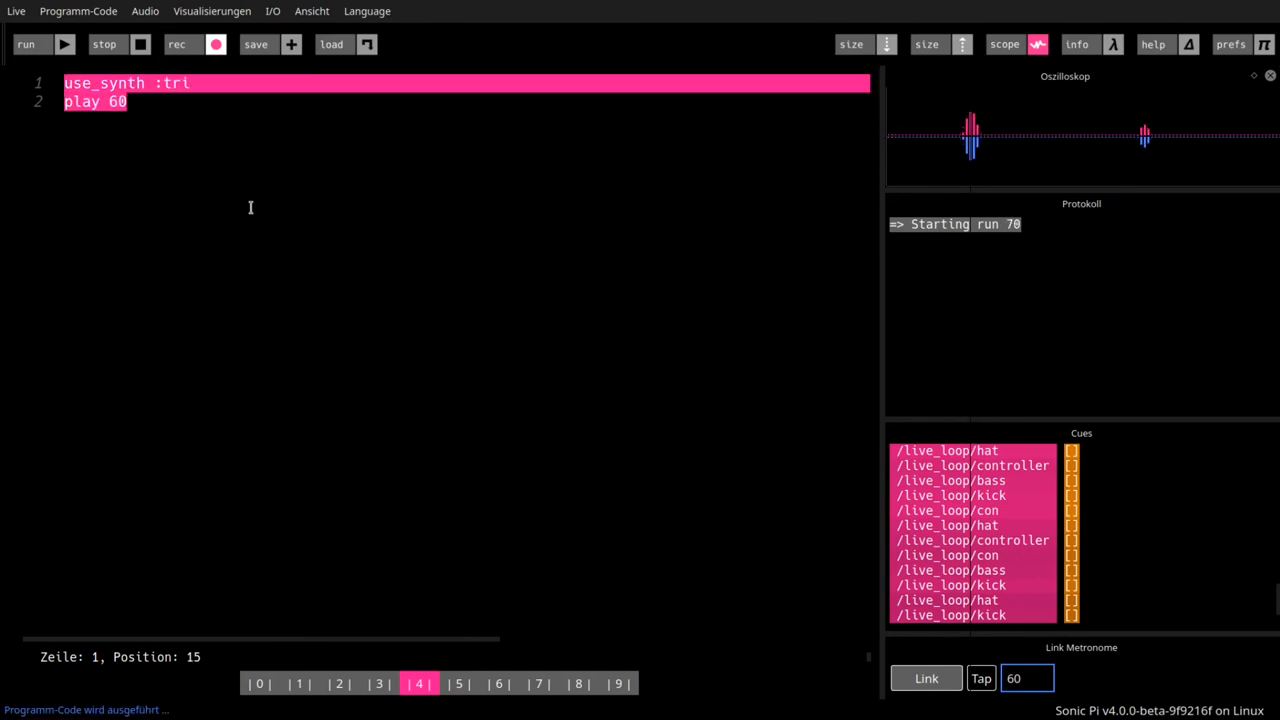
left_click(38, 44)
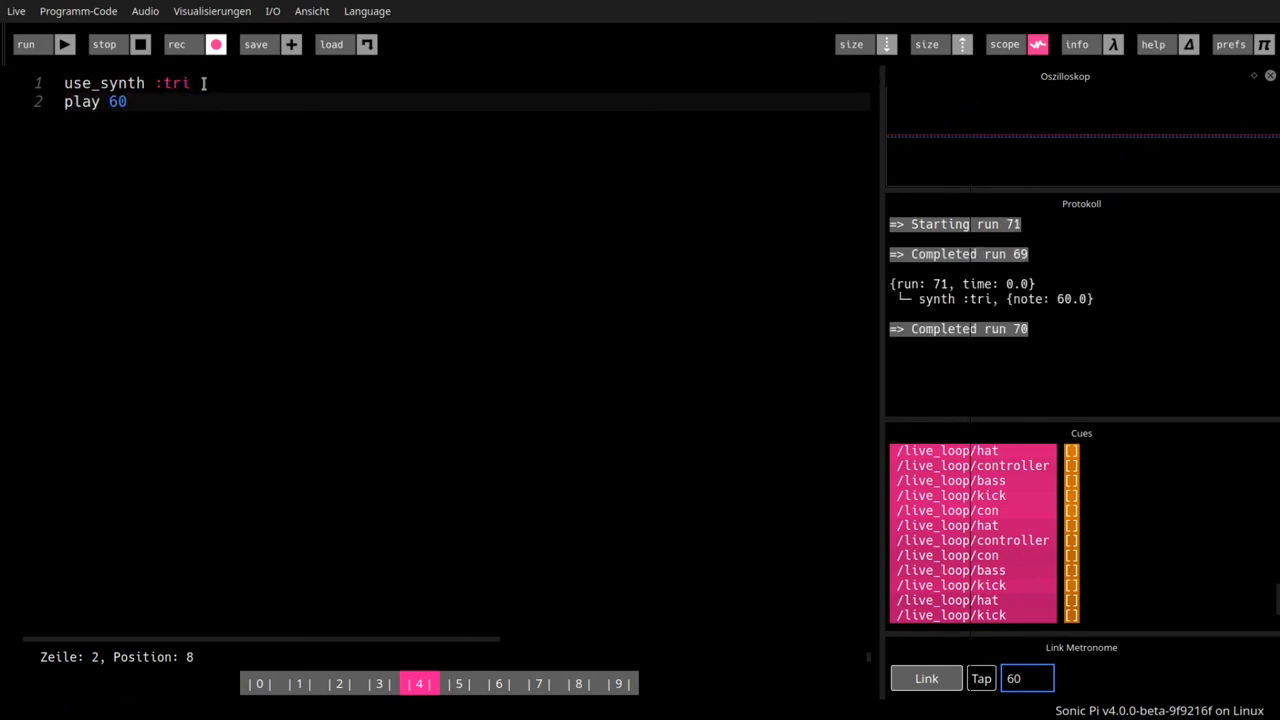
- Change the synth to :tb303 and play note 60 three times
type("tb303")
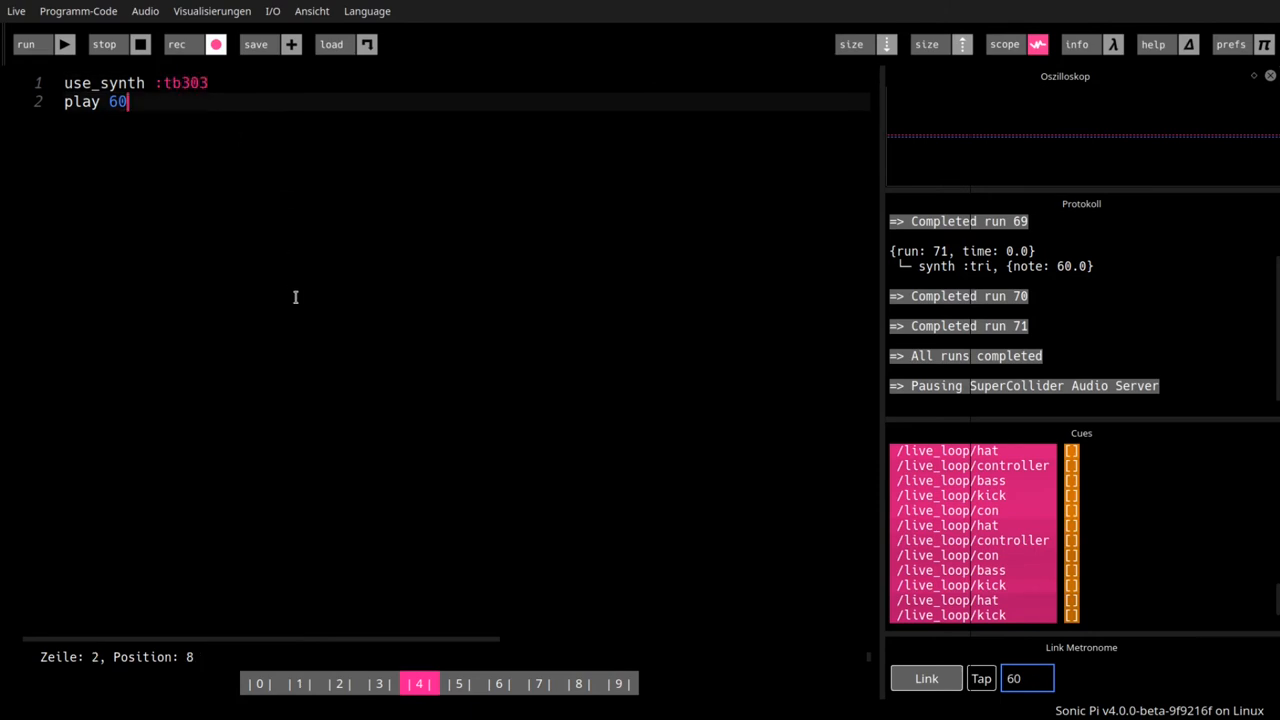
mouse_move(363, 306)
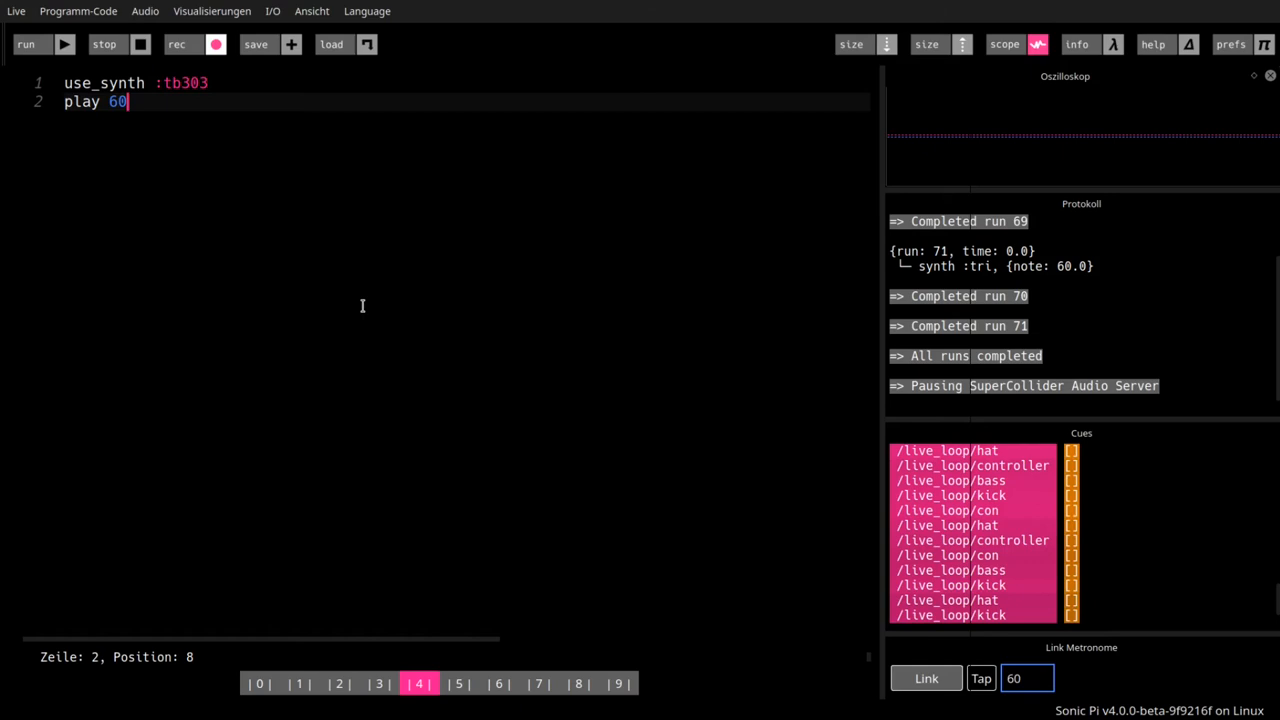
left_click(34, 46)
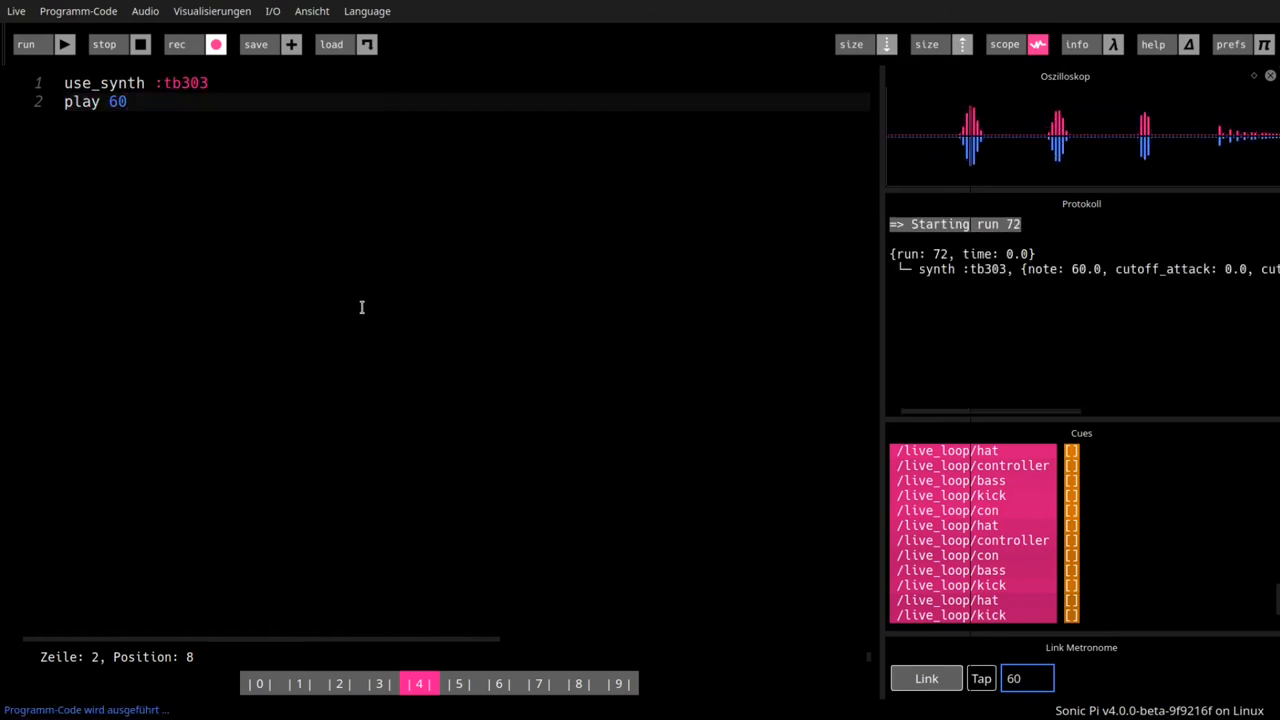
left_click(45, 44)
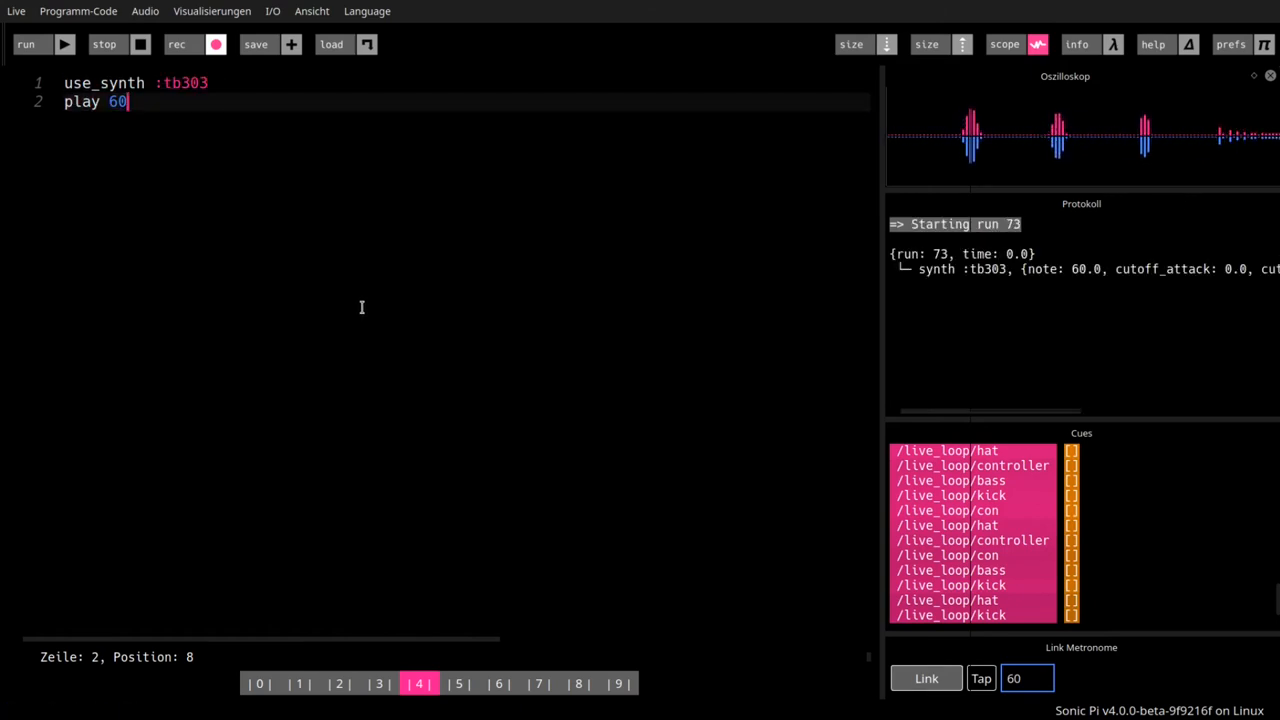
left_click(110, 44)
type("4")
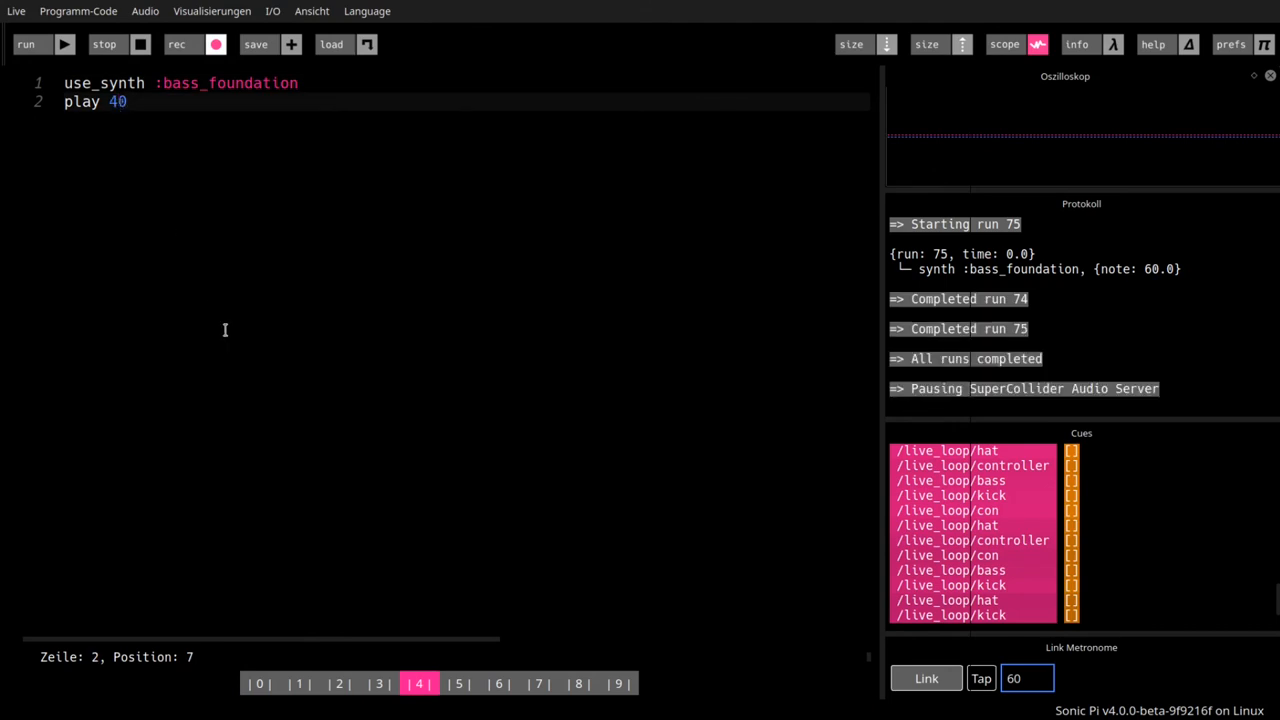
- Play note 40 on the :bass_foundation synth three times, runs 78 through 80
left_click(40, 47)
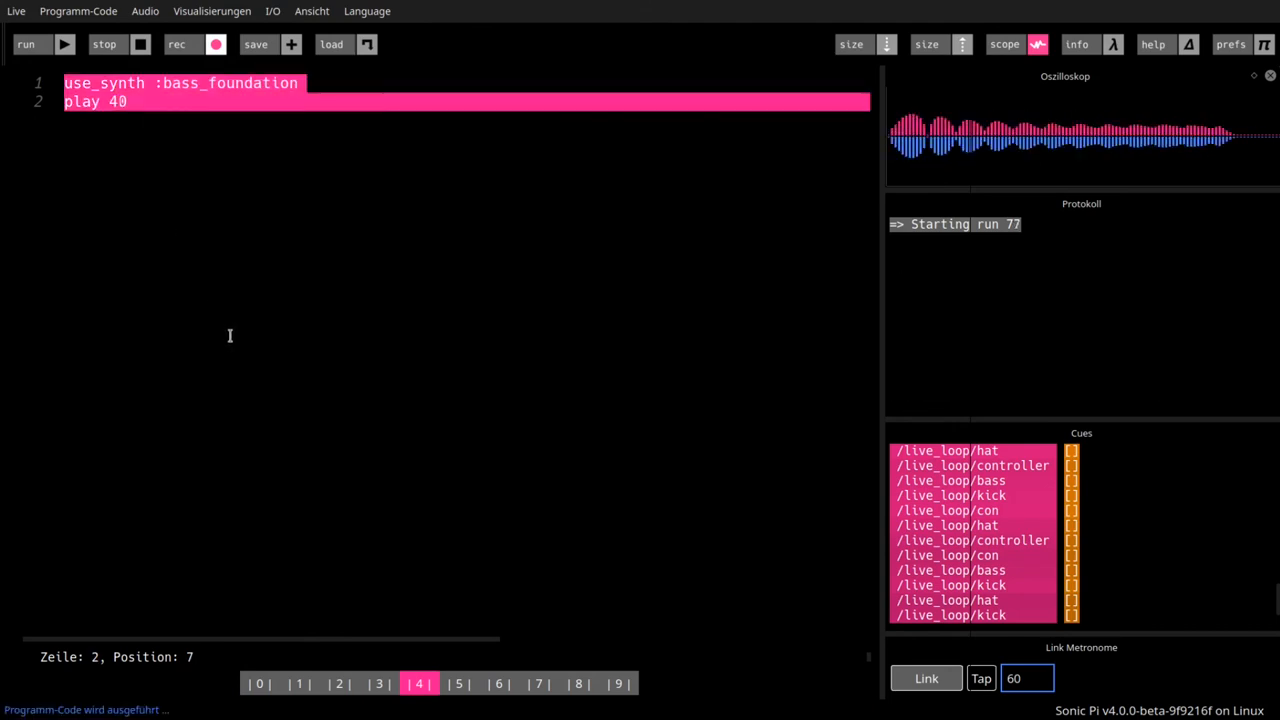
left_click(40, 44)
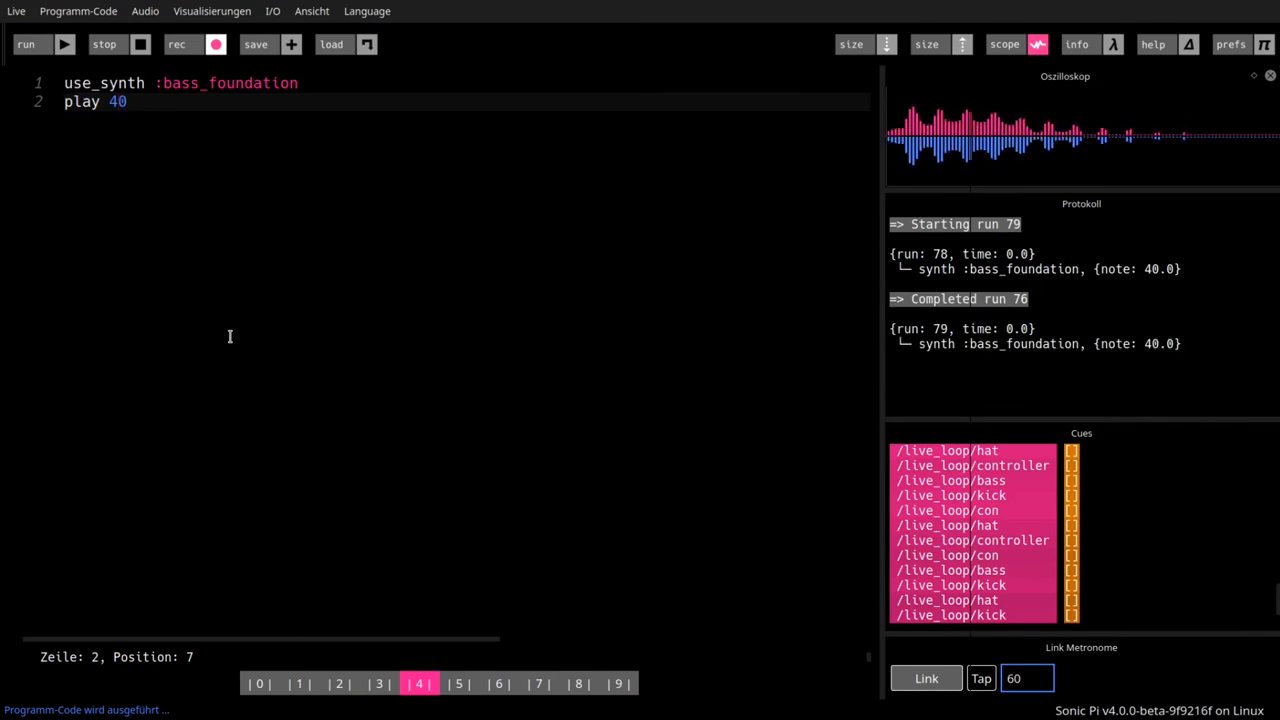
left_click(40, 45)
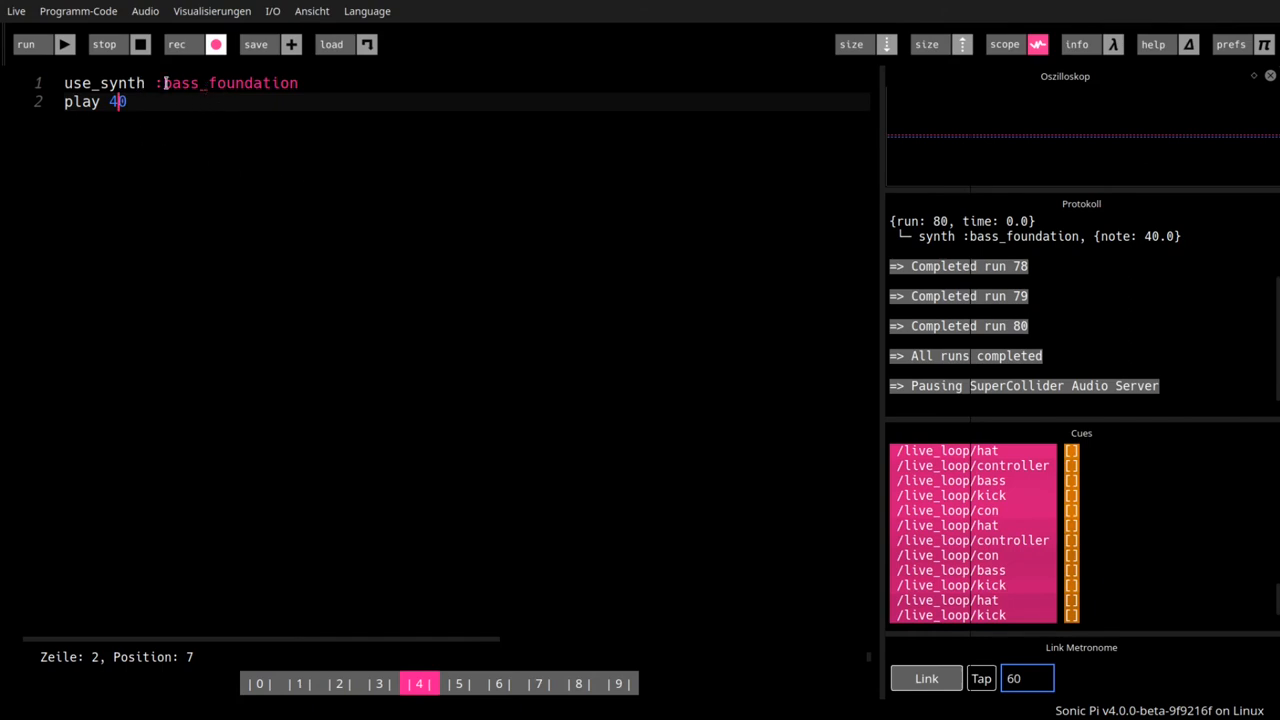
- Replace bass_foundation with :hoover and play note 60 three times (runs 83–85)
double_click(228, 83)
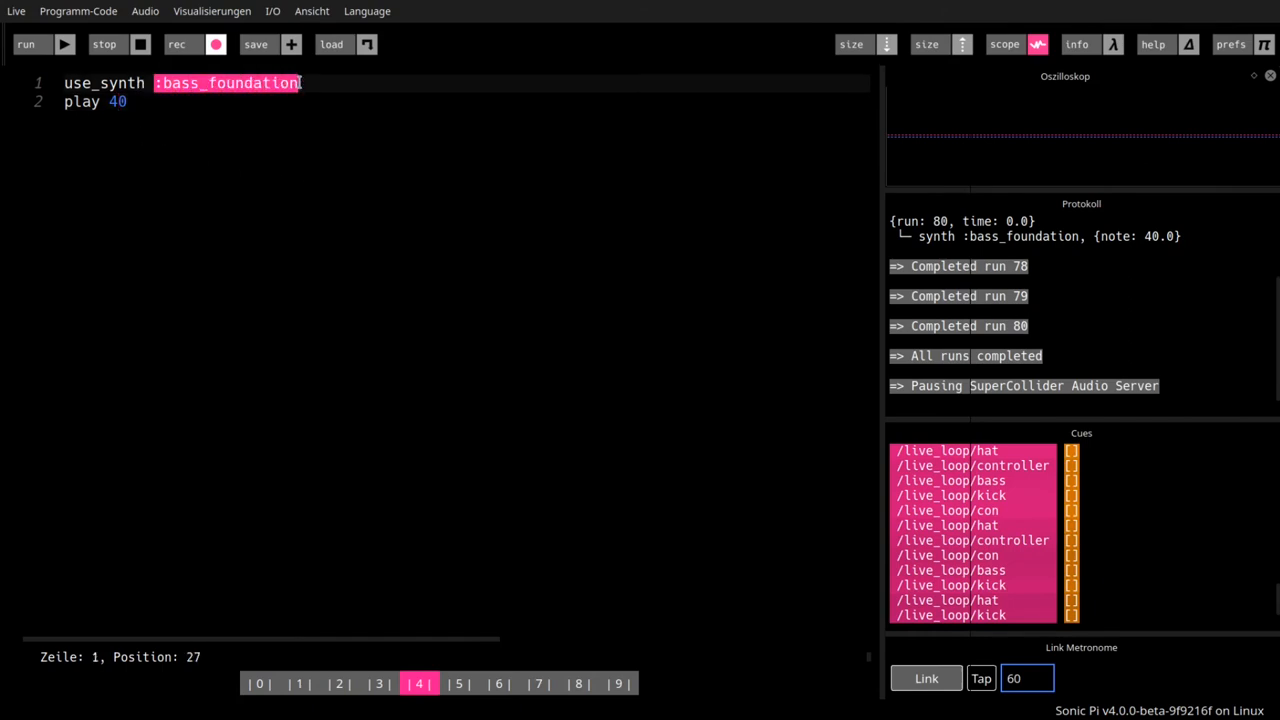
type("hoover")
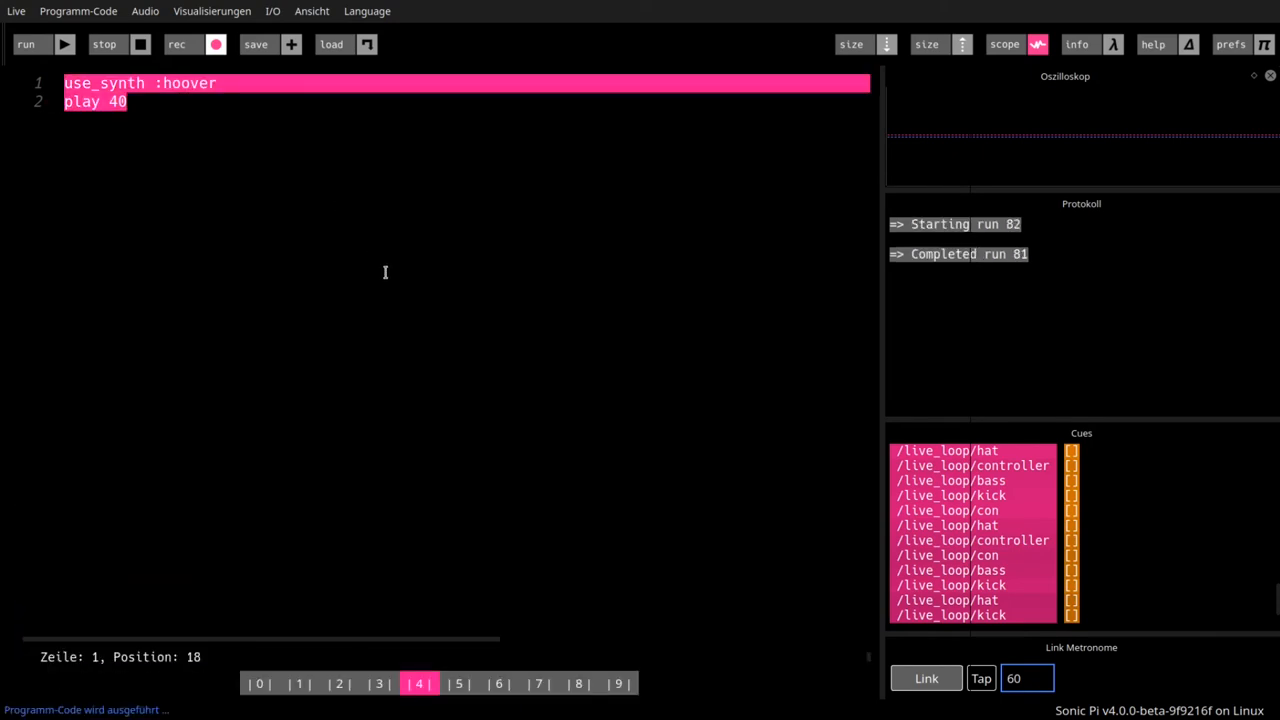
left_click(44, 44)
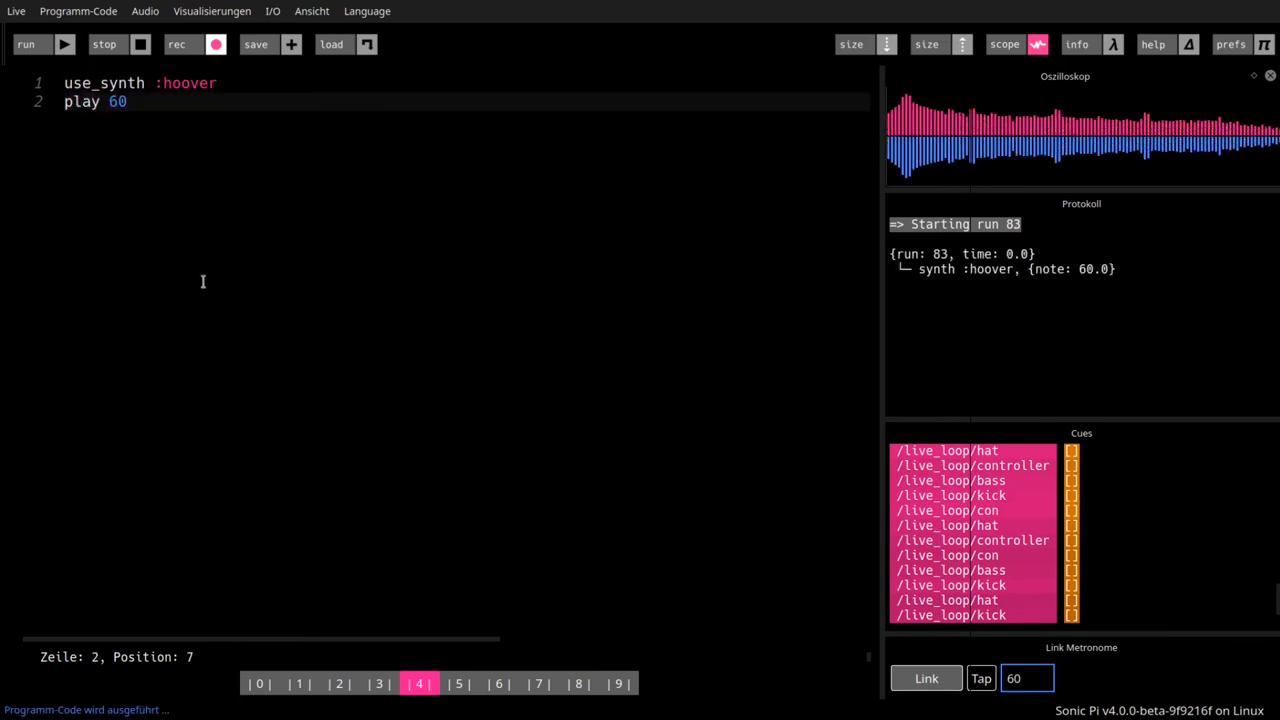
left_click(47, 46)
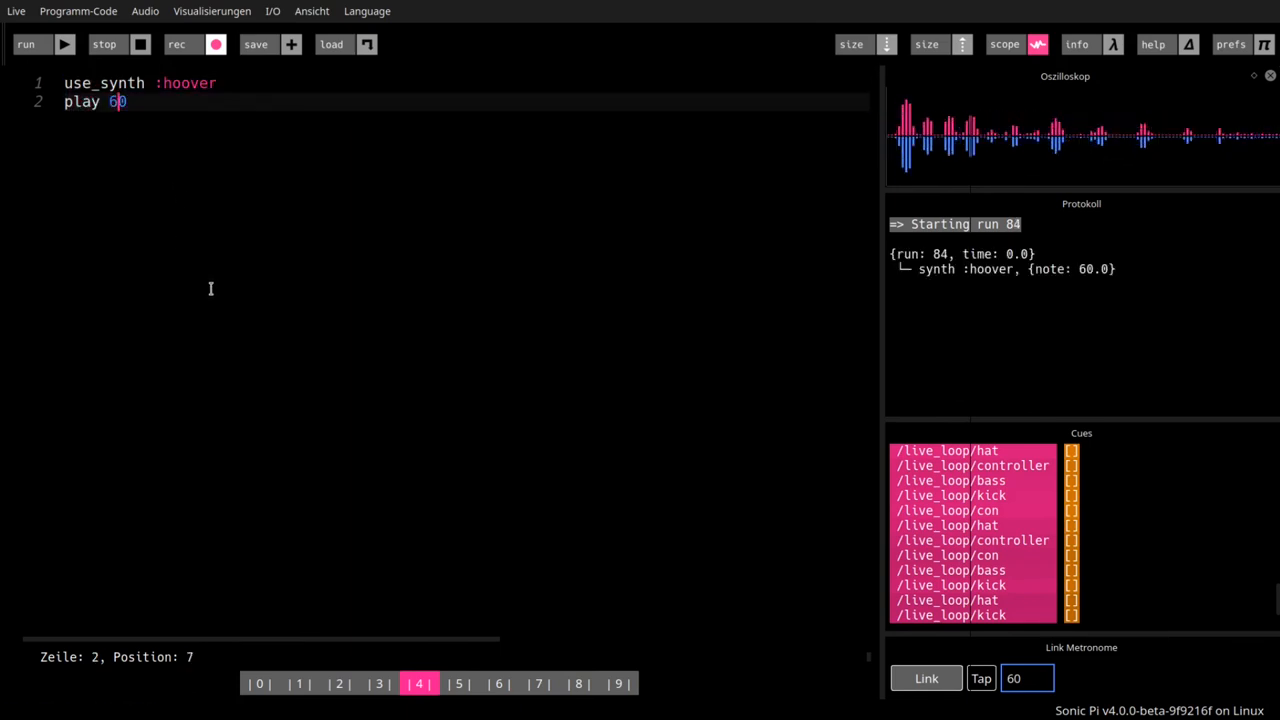
left_click(40, 44)
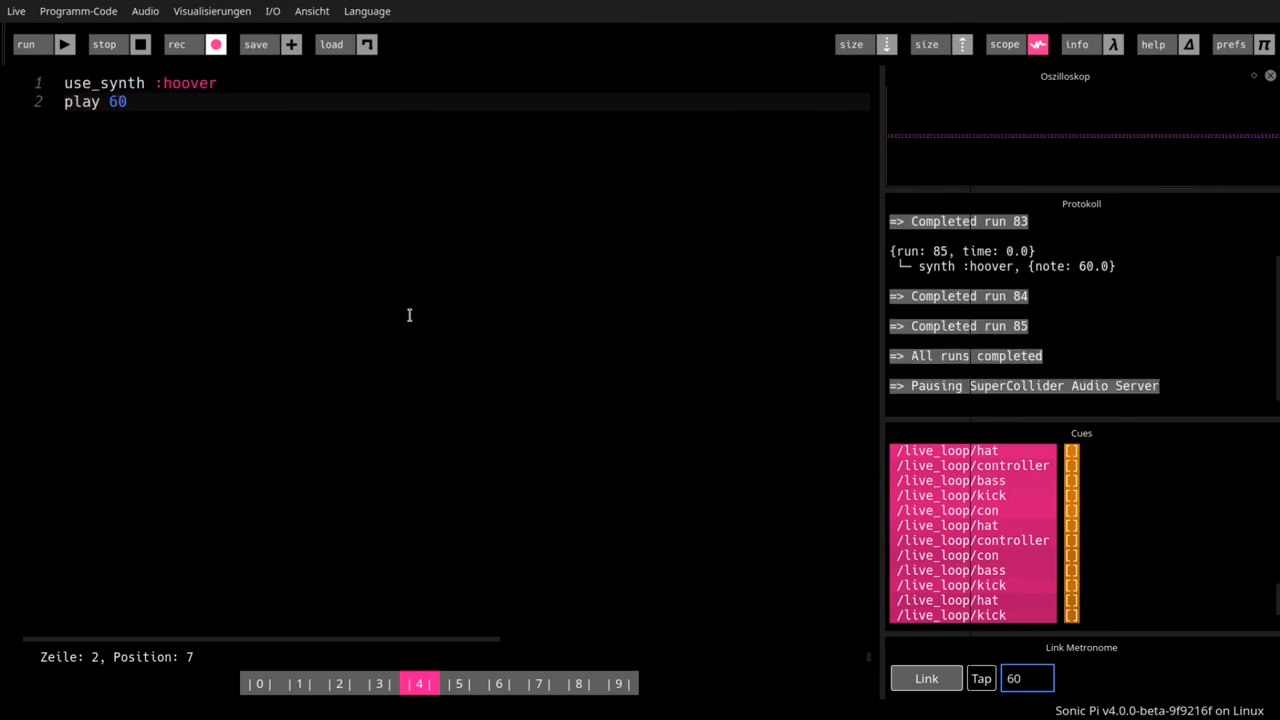
mouse_move(573, 505)
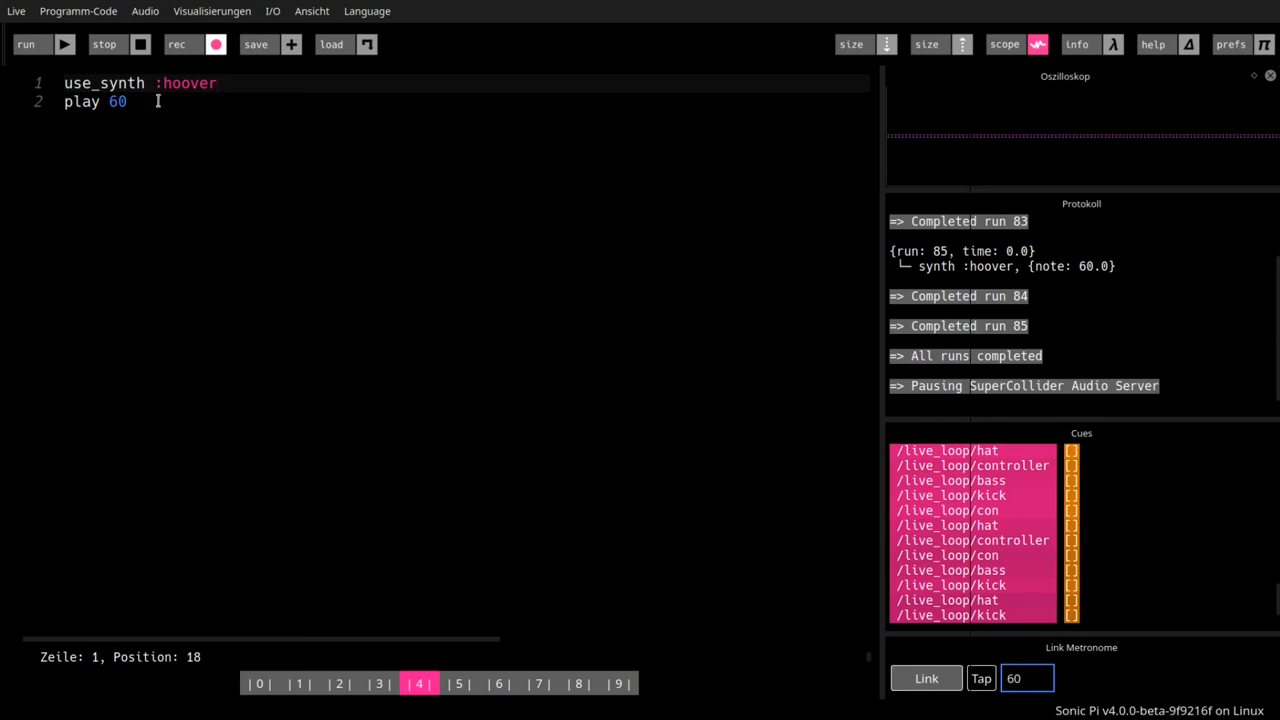
left_click(199, 84)
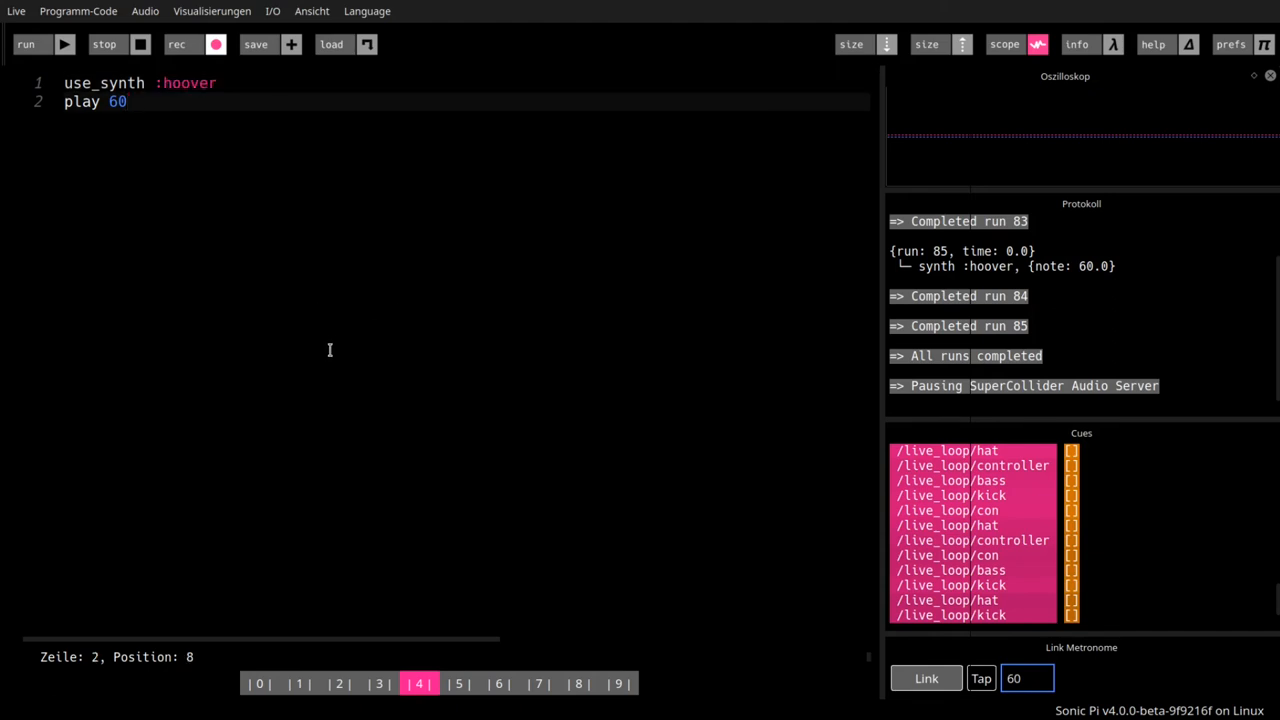
mouse_move(46, 88)
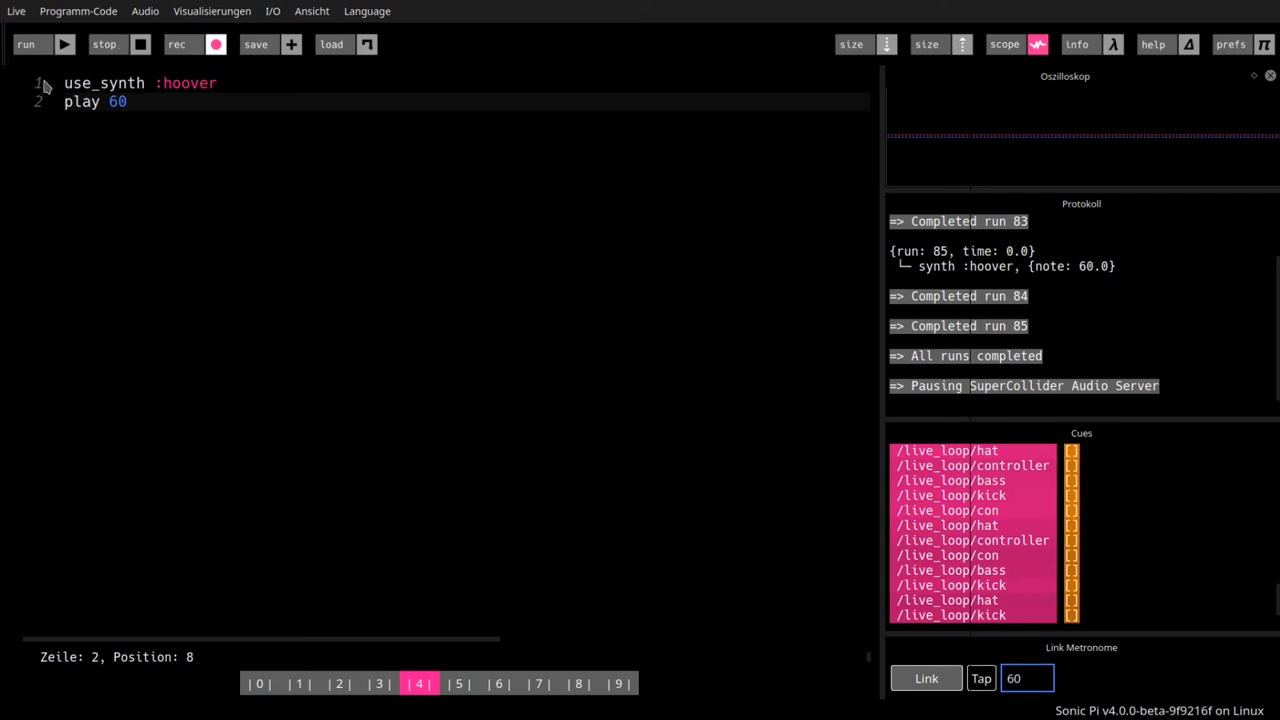
mouse_move(404, 291)
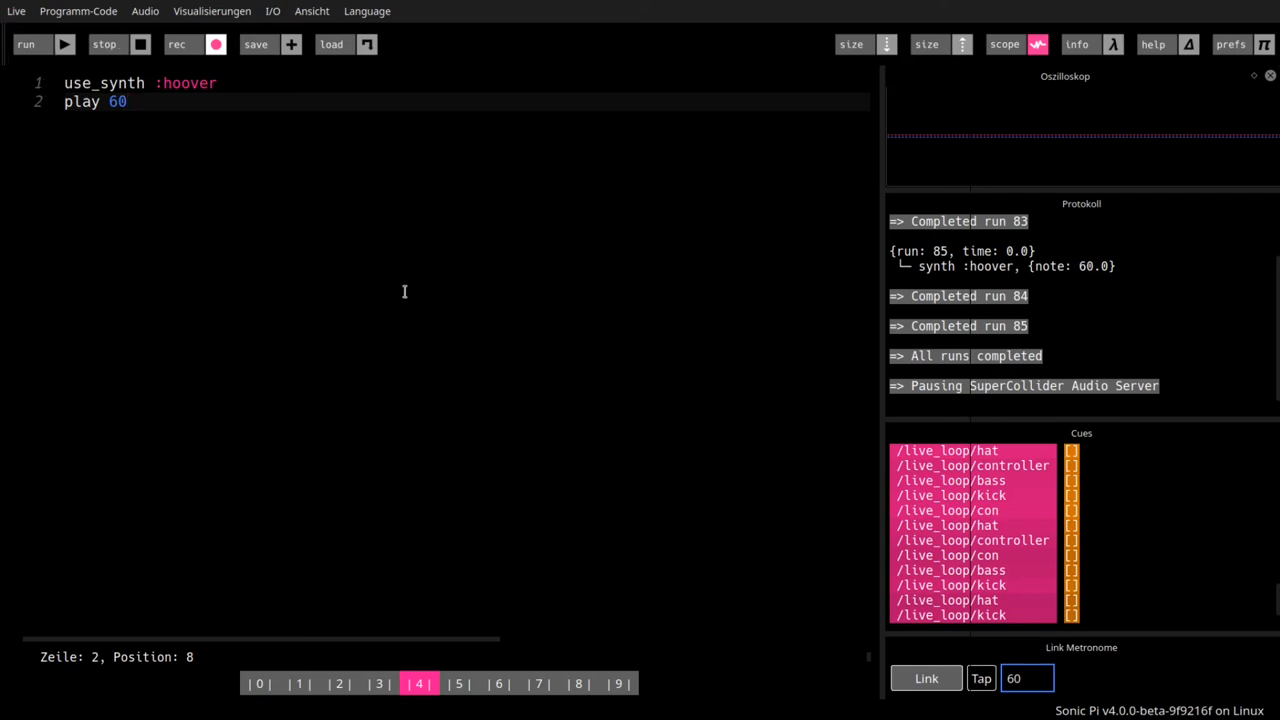
mouse_move(376, 243)
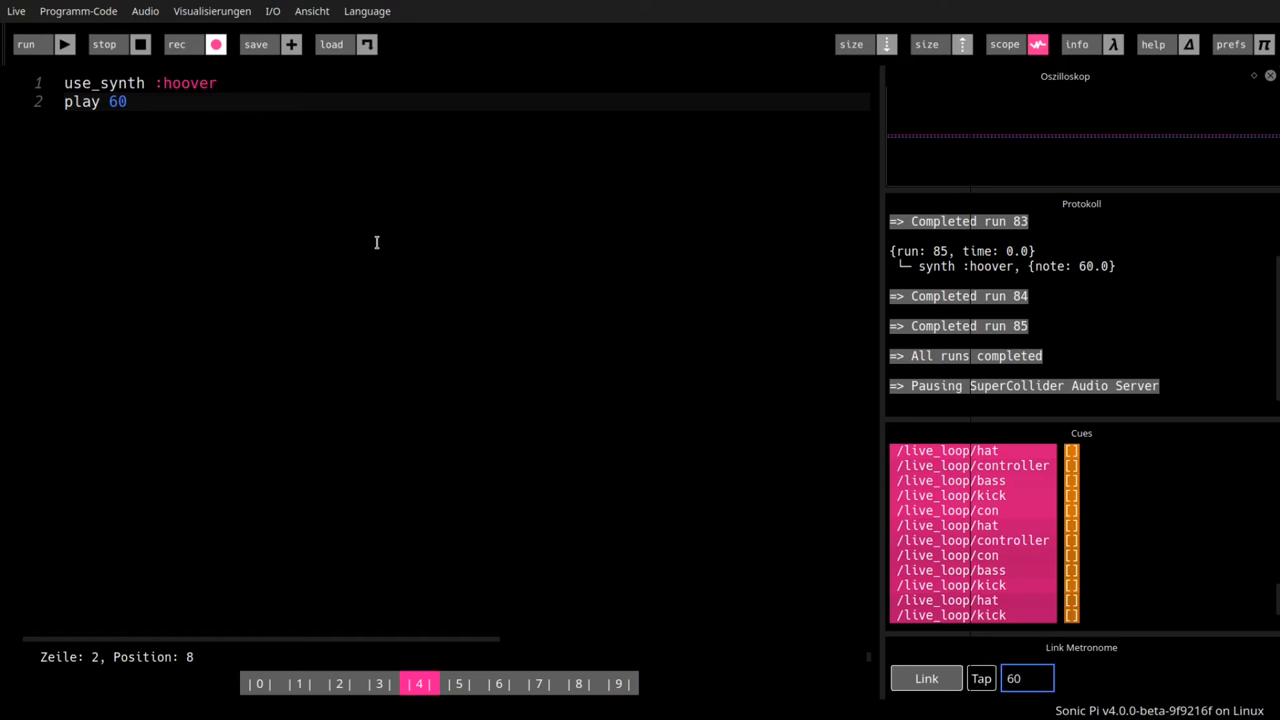
mouse_move(85, 103)
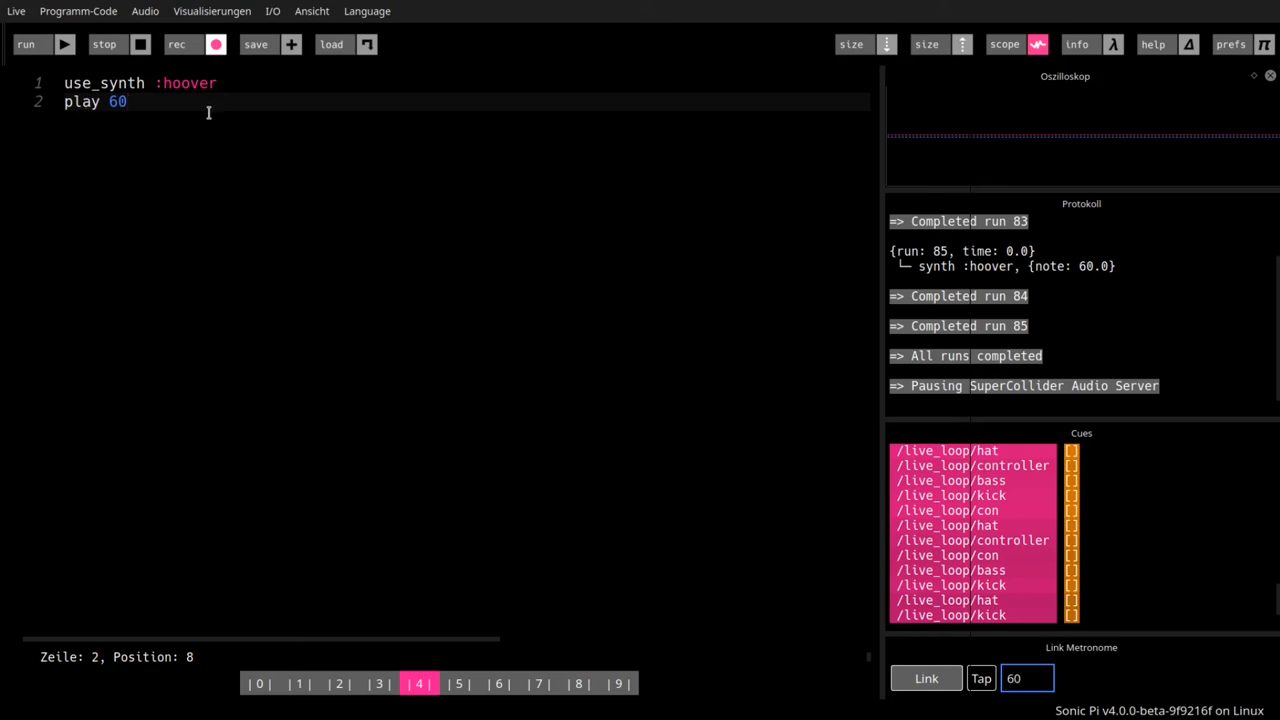
mouse_move(364, 194)
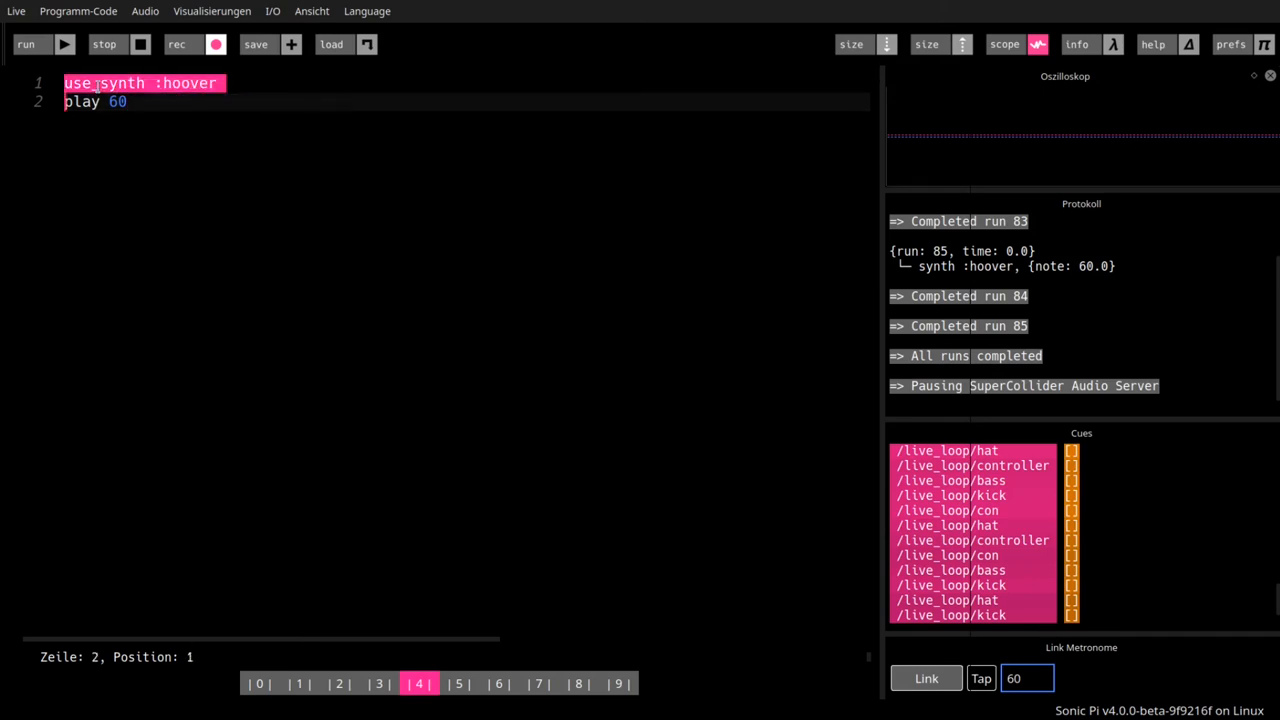
left_click(128, 101)
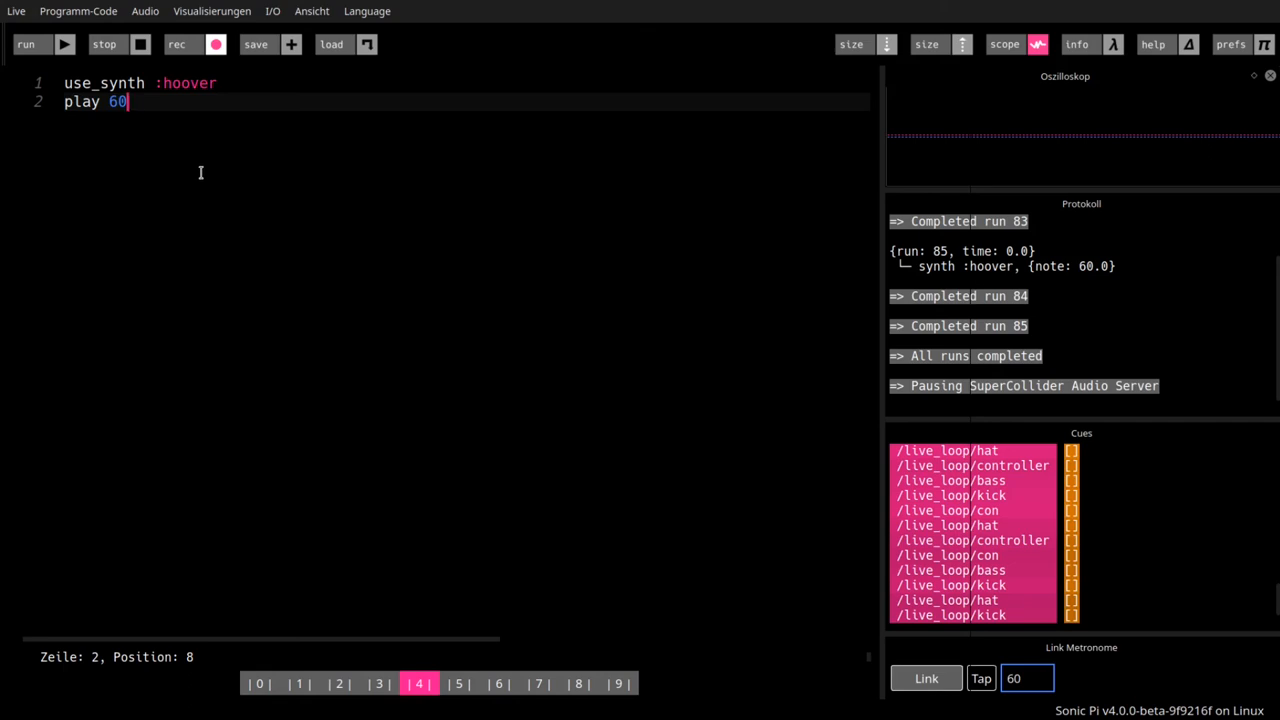
mouse_move(228, 176)
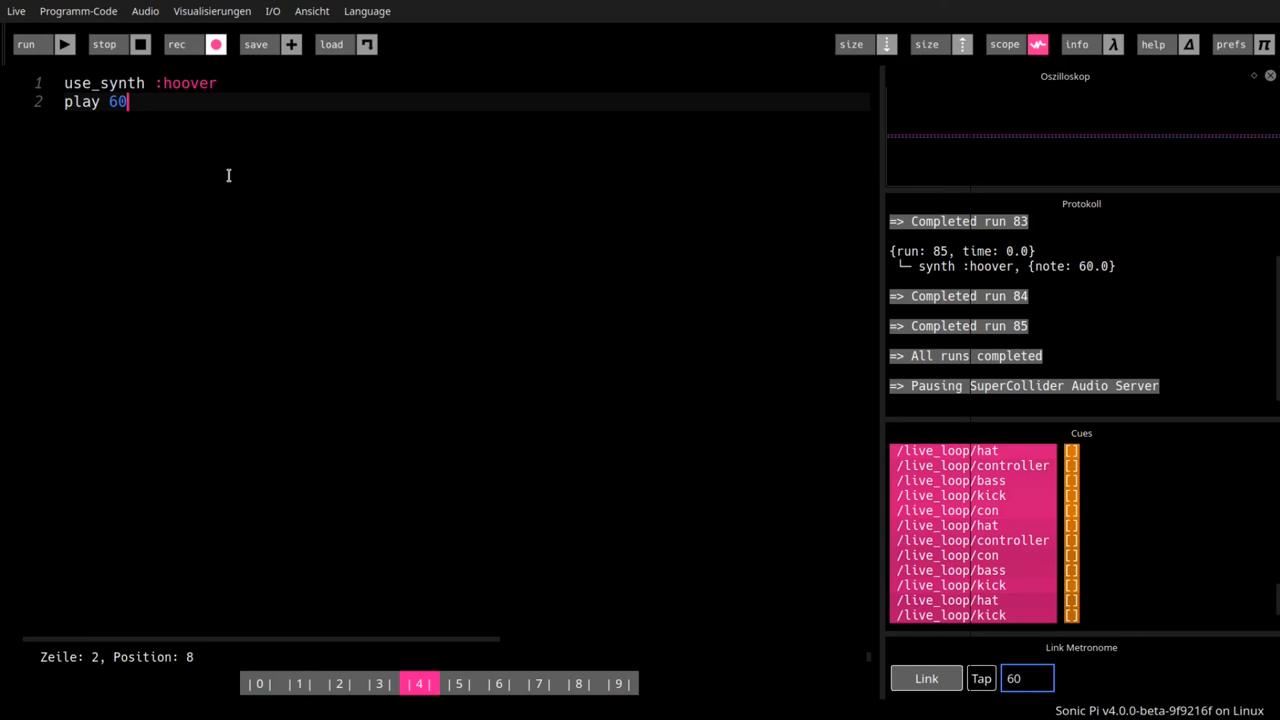
mouse_move(146, 143)
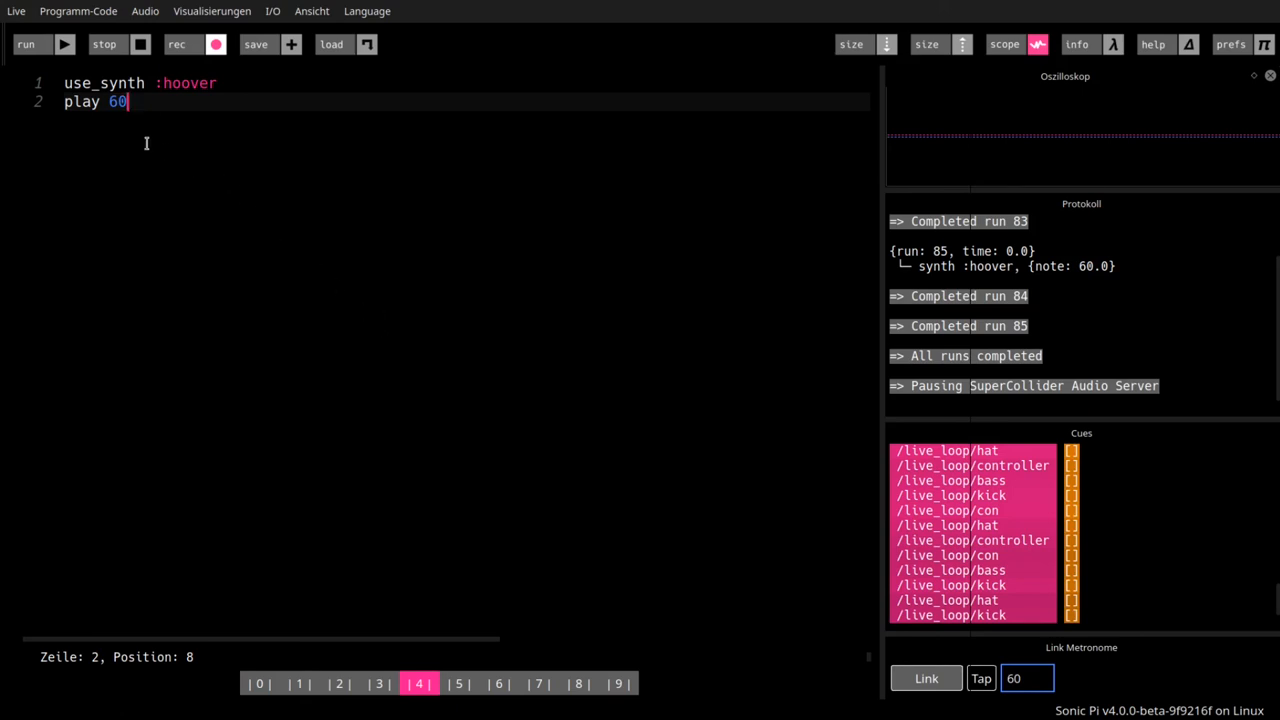
- Select the :hoover synth name on line 1 for deletion
double_click(105, 82)
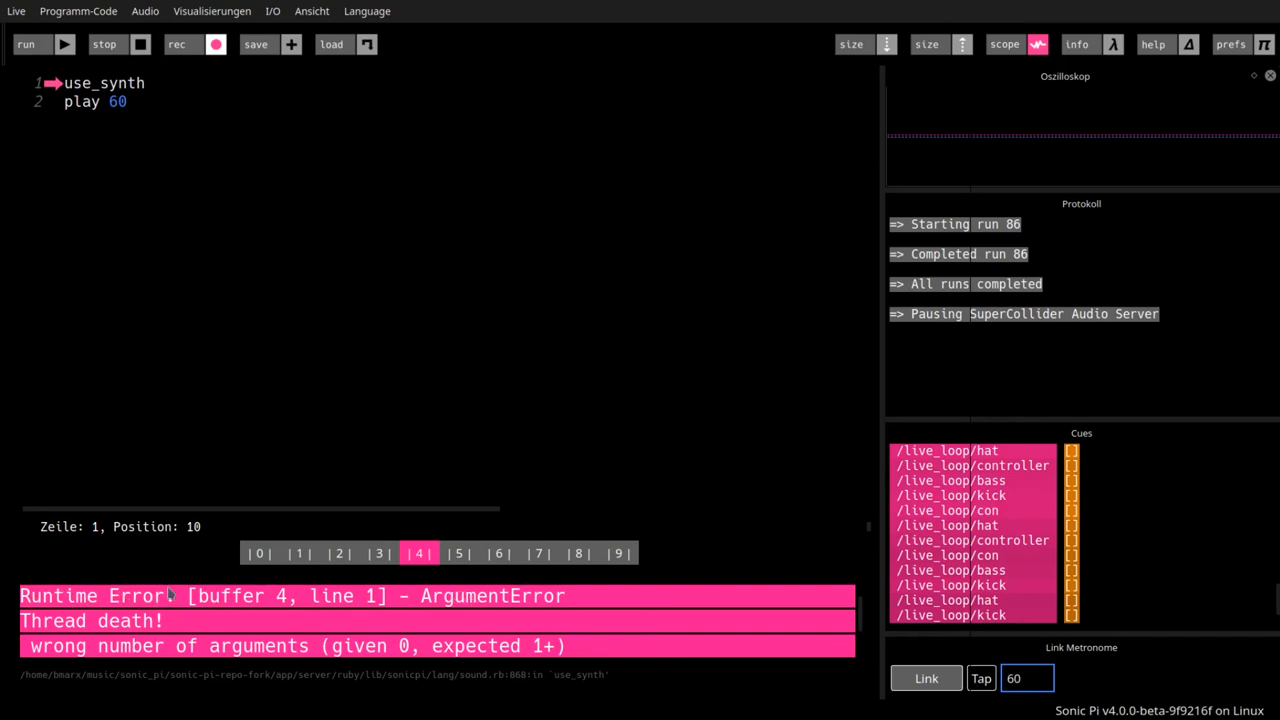
mouse_move(137, 670)
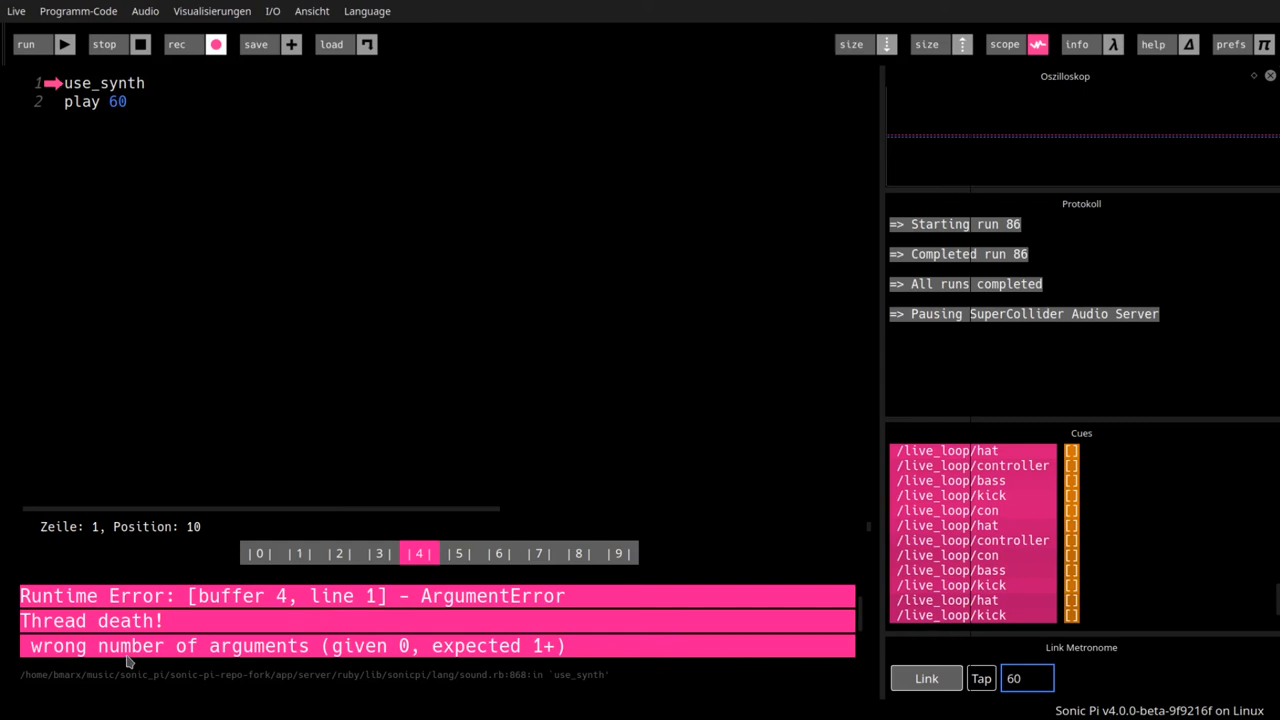
mouse_move(631, 639)
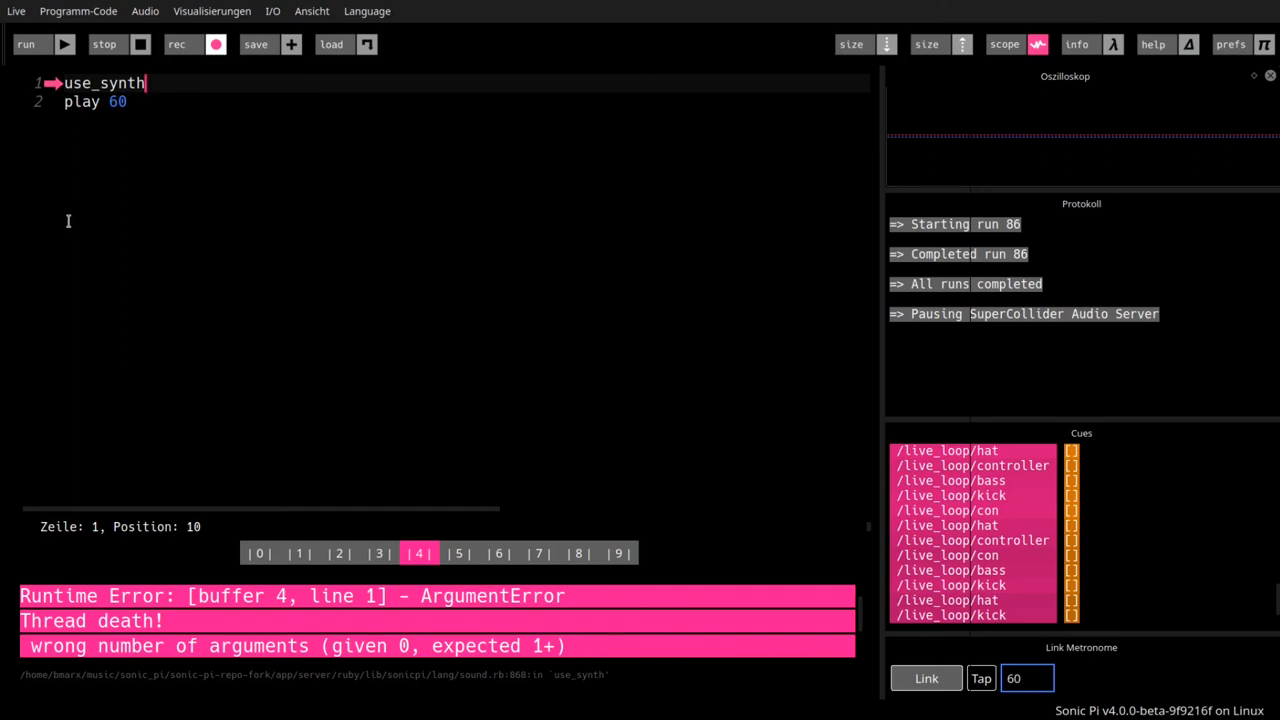
mouse_move(74, 224)
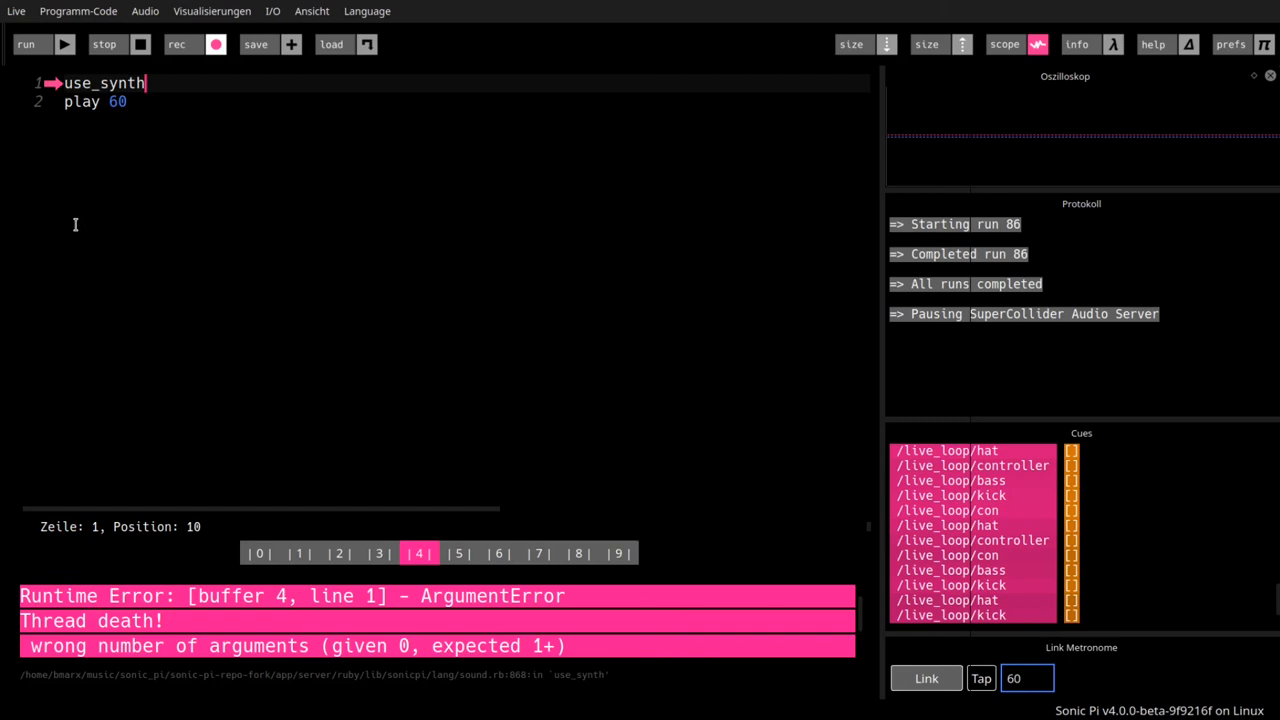
mouse_move(181, 436)
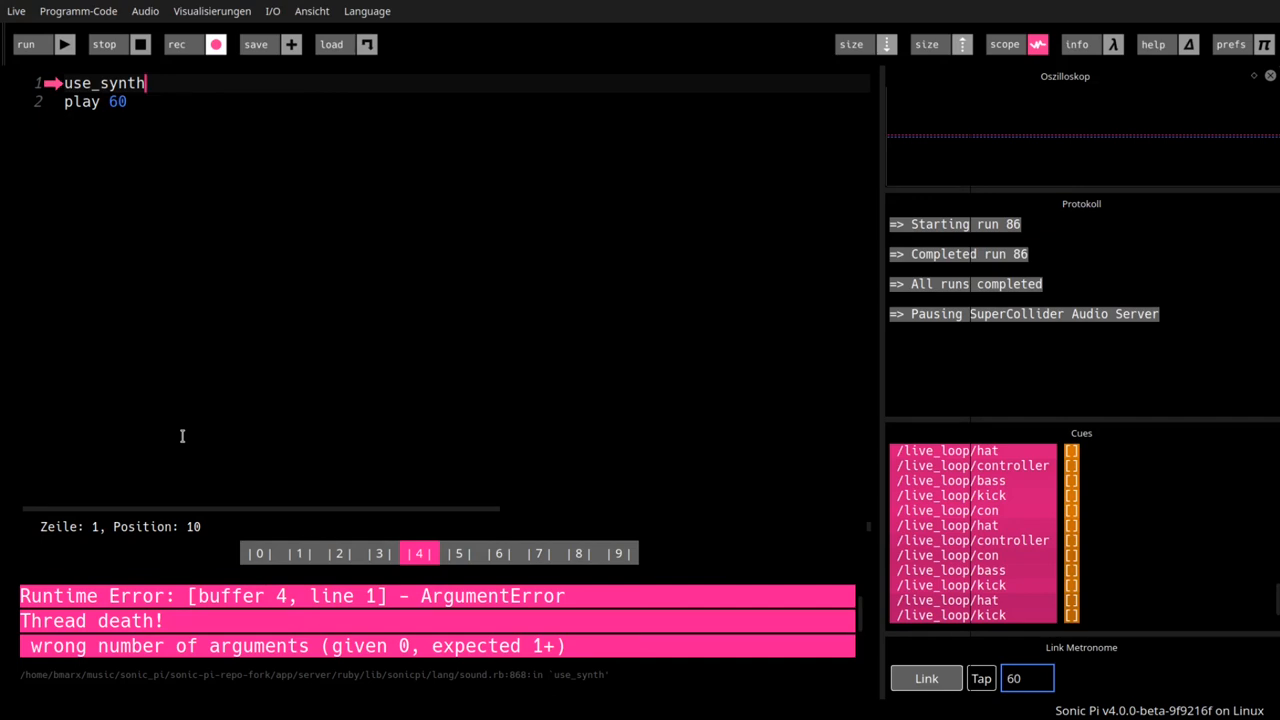
mouse_move(220, 519)
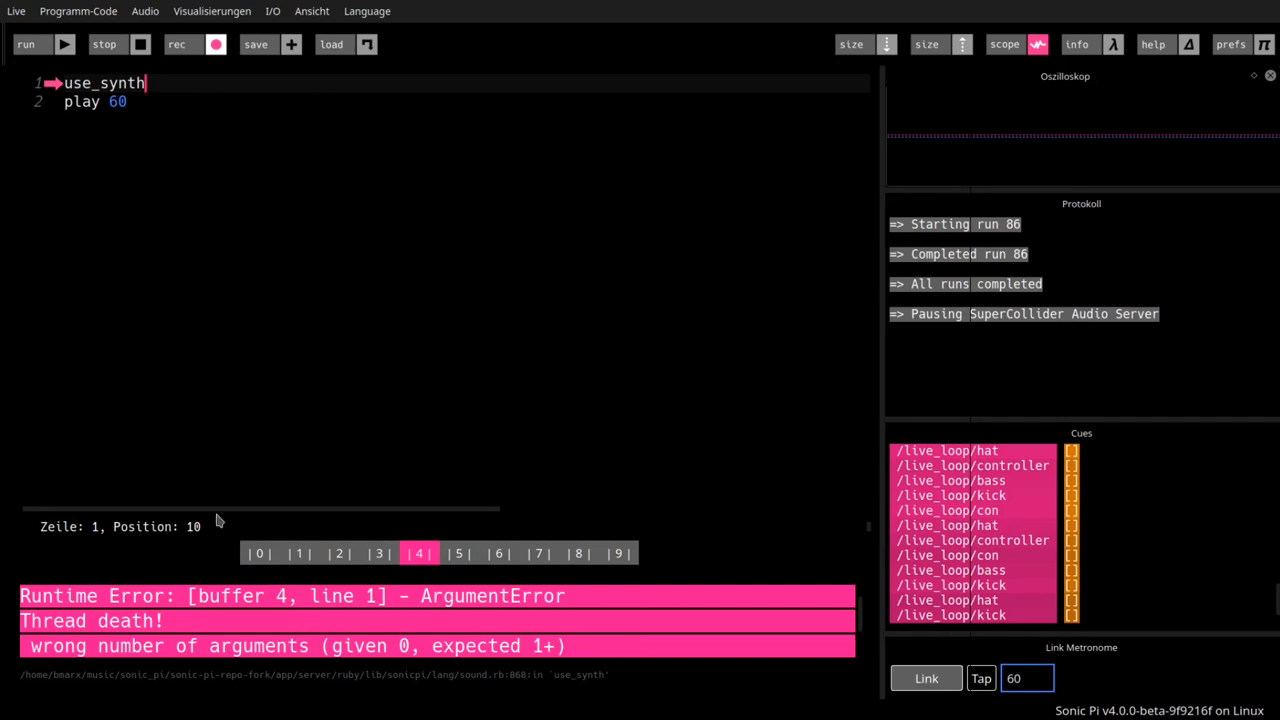
- Complete line 1 as use_synth :bass_highend and run the buffer twice to play note 60
type(":")
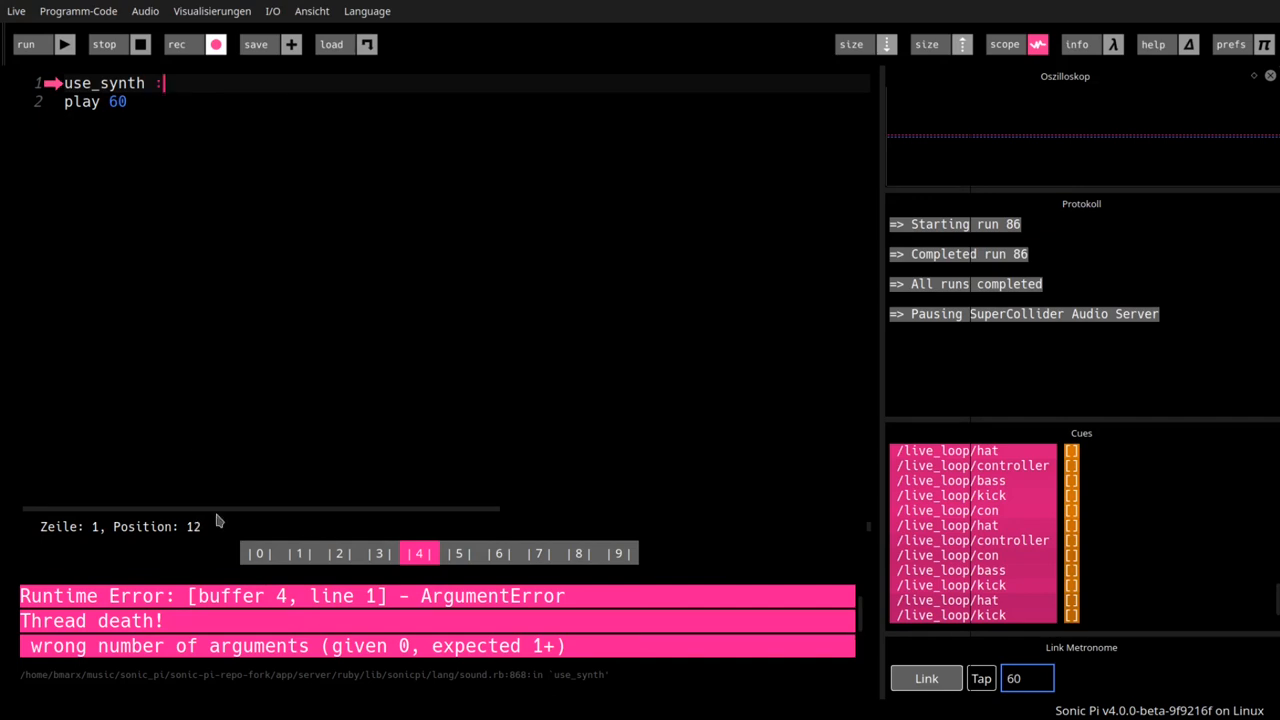
type("bass_highend")
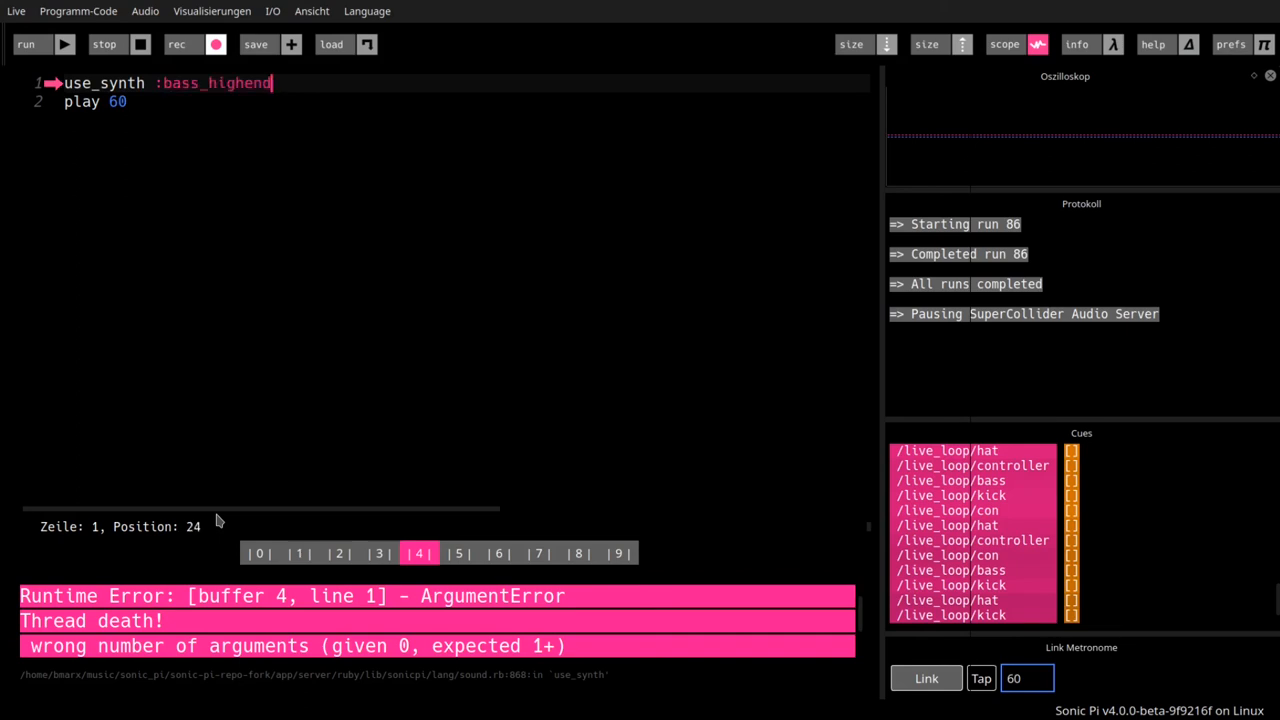
left_click(30, 45)
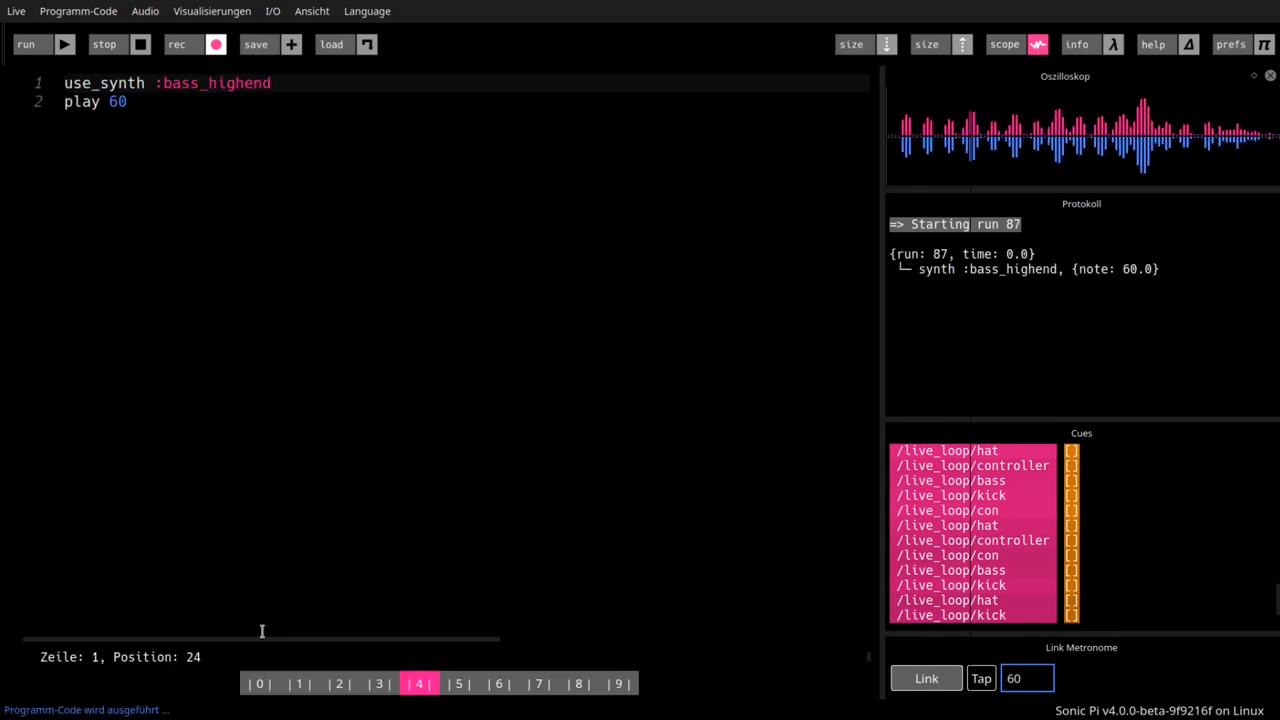
left_click(44, 44)
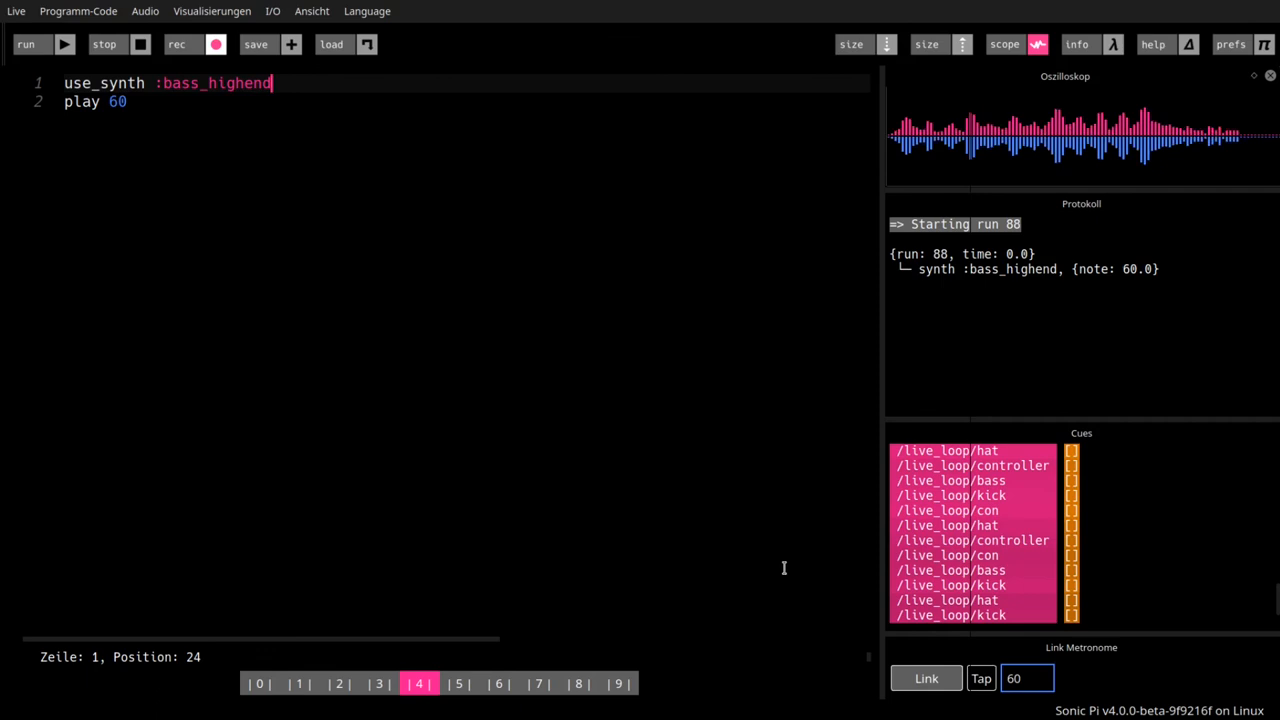
left_click(112, 44)
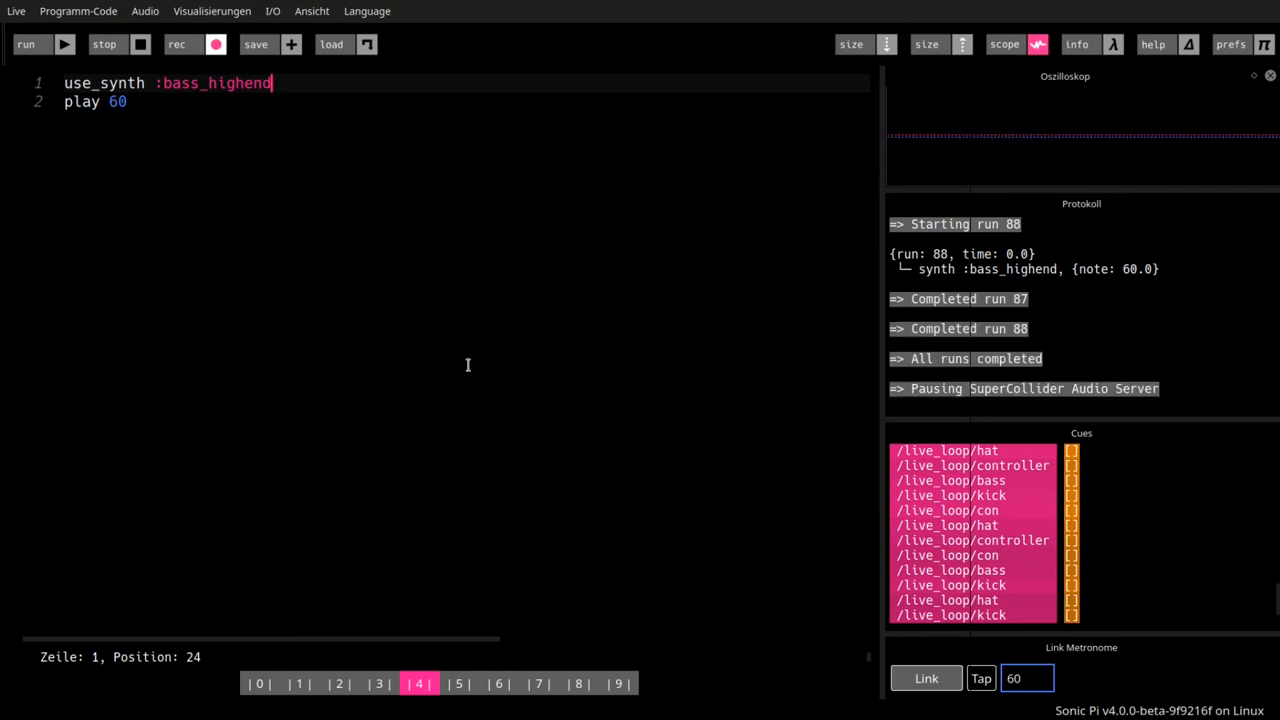